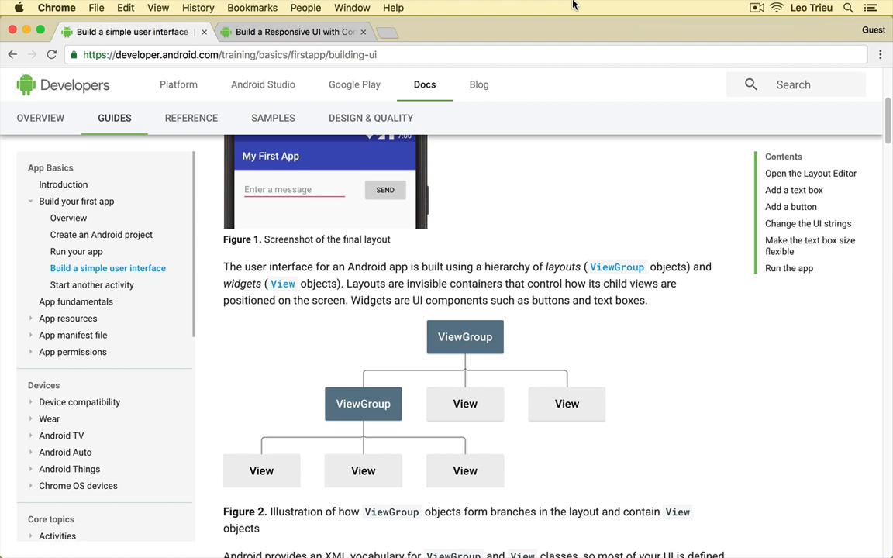
pyautogui.moveTo(554, 262)
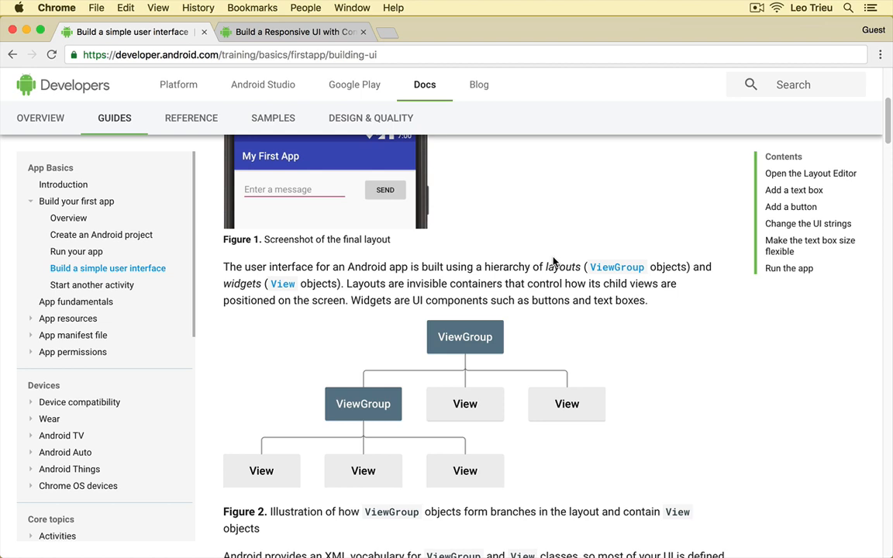
# Switch to the ConstraintLayout guide tab and read from Constraints overview to Baseline alignment
pyautogui.scroll(-3)
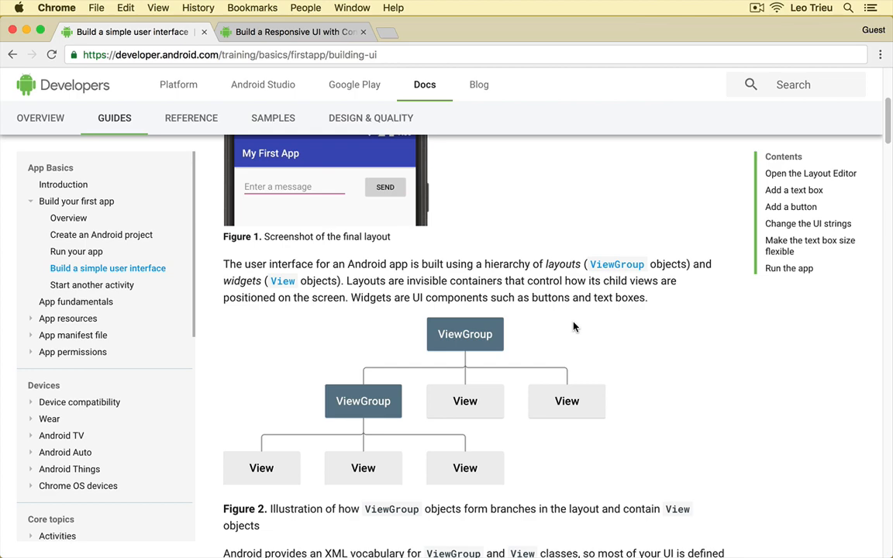
pyautogui.moveTo(325, 38)
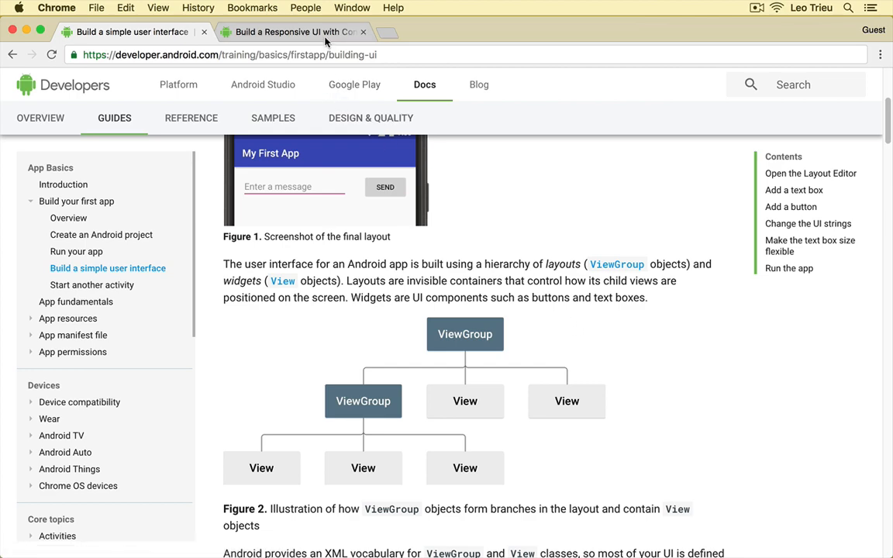
pyautogui.click(291, 32)
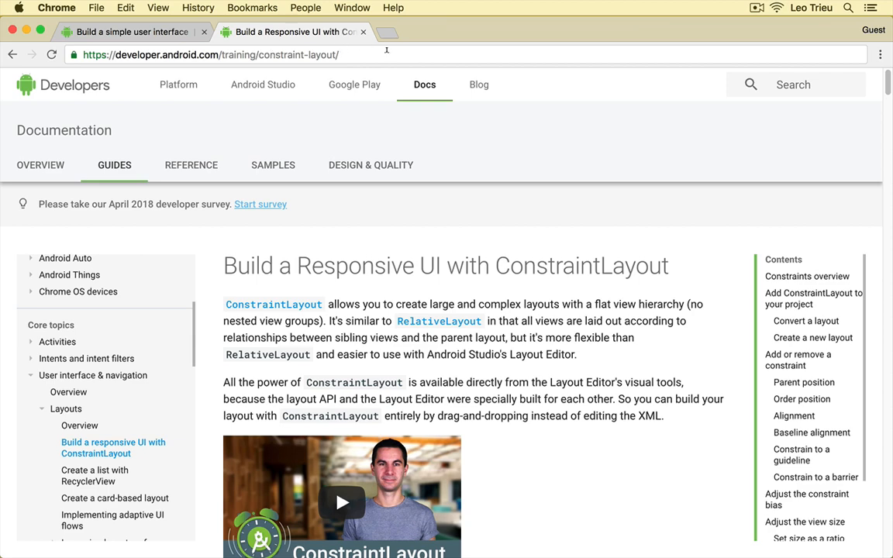
pyautogui.scroll(-3)
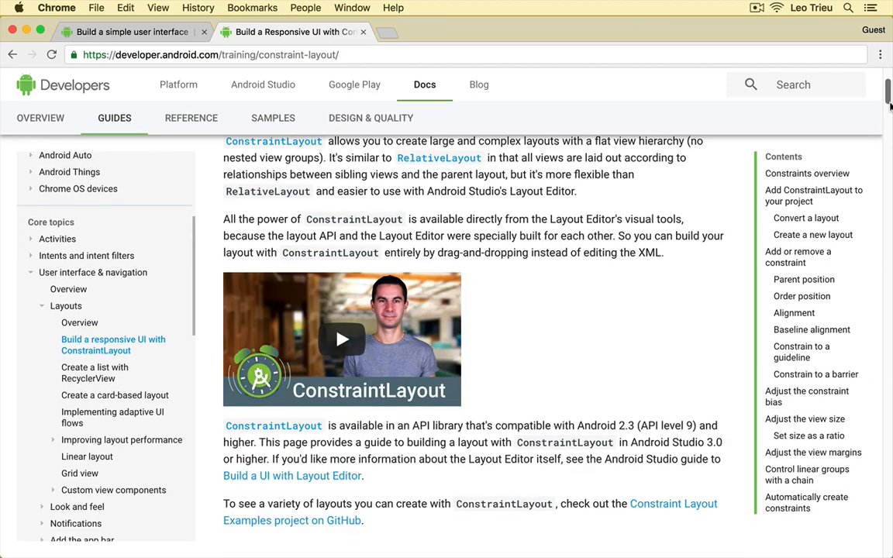
pyautogui.scroll(-3)
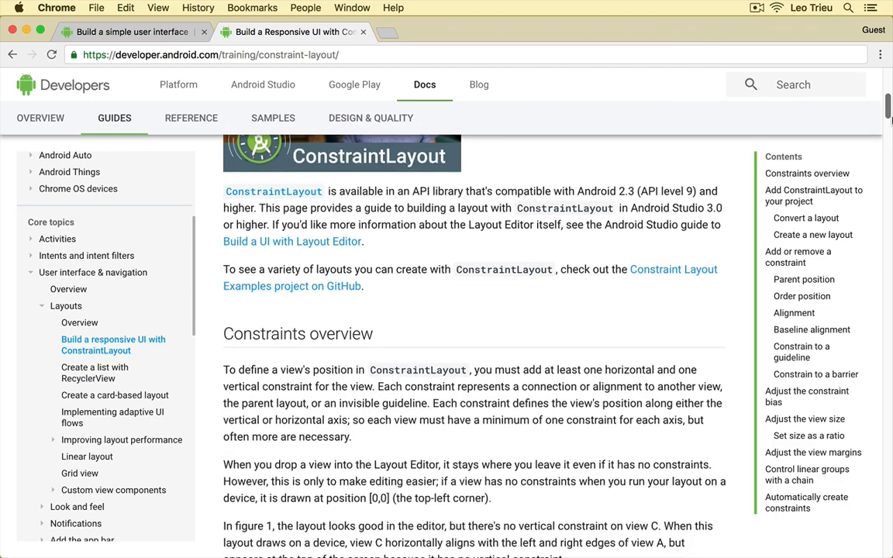
pyautogui.scroll(-3)
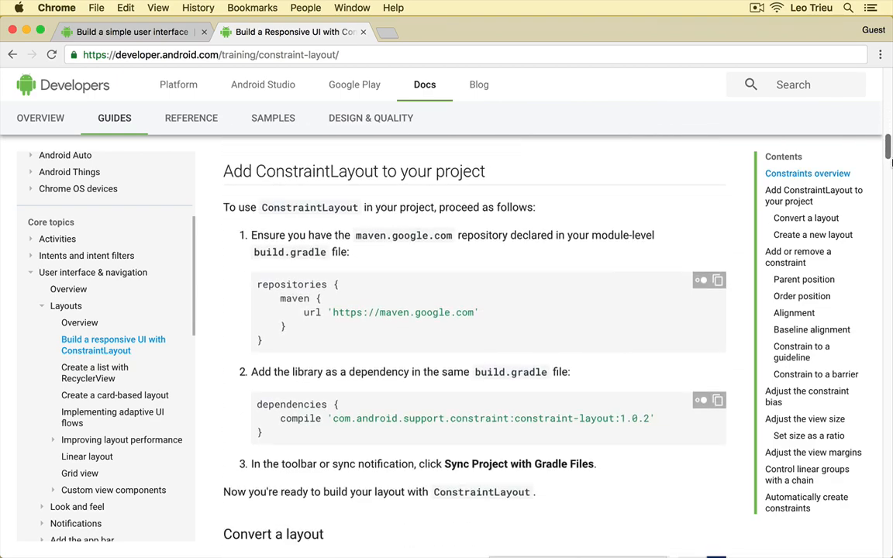
pyautogui.scroll(-3)
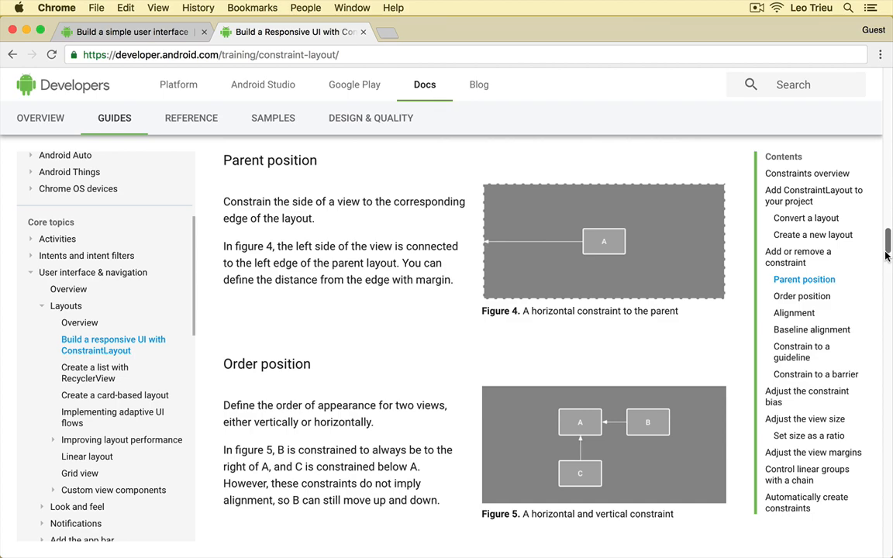
pyautogui.scroll(-3)
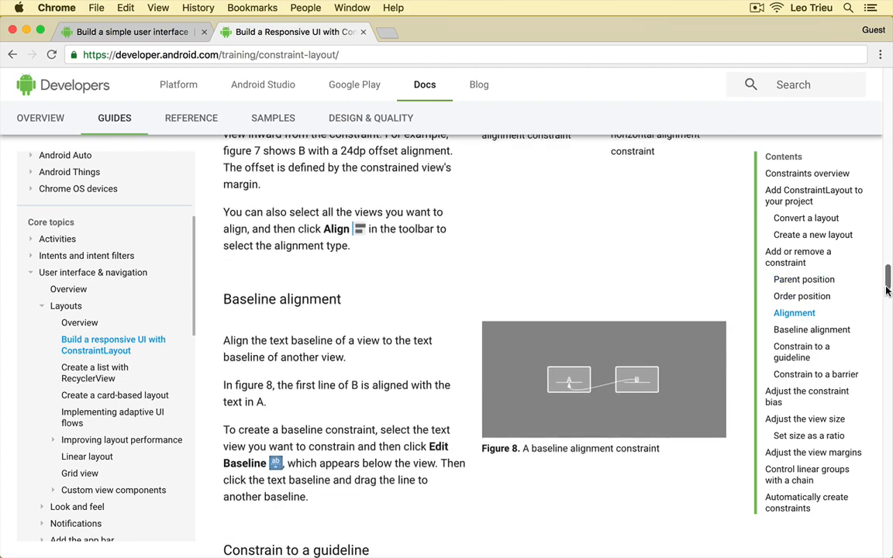
pyautogui.scroll(-3)
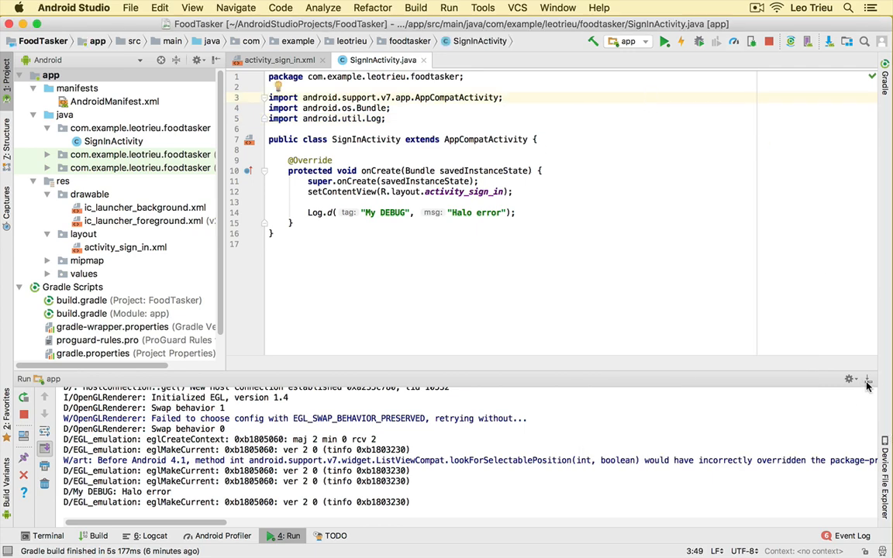
# Hide the Run output and open activity_sign_in.xml in the Design editor
pyautogui.click(867, 379)
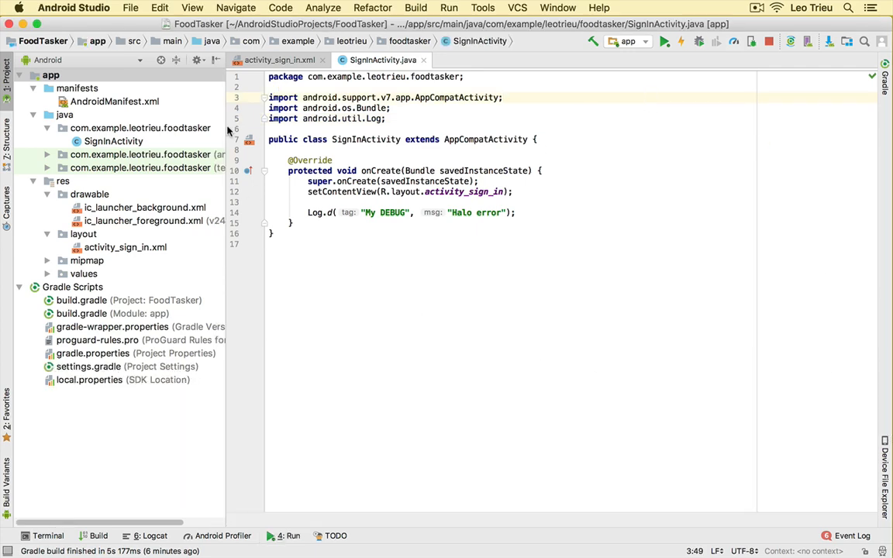
pyautogui.click(275, 60)
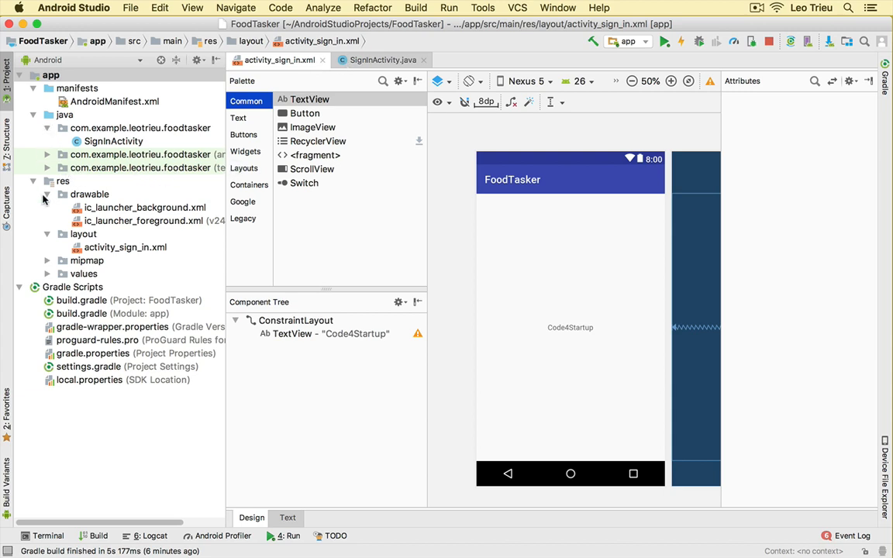
pyautogui.moveTo(136, 256)
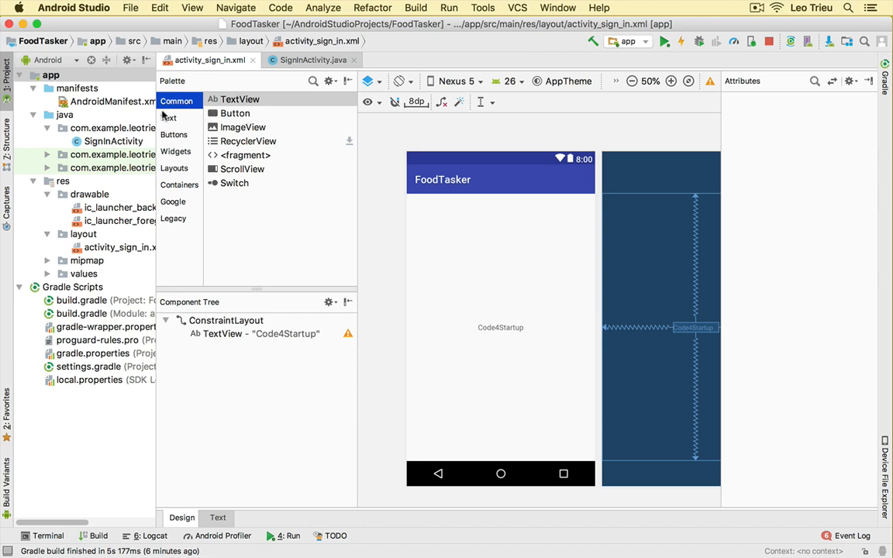
# Browse the Palette's Common, Text and Widgets component lists
pyautogui.click(243, 127)
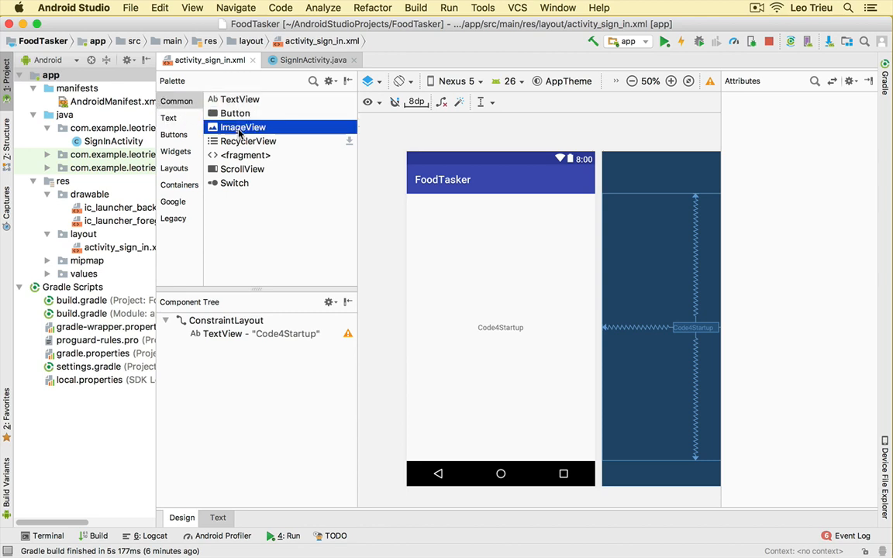
pyautogui.click(168, 117)
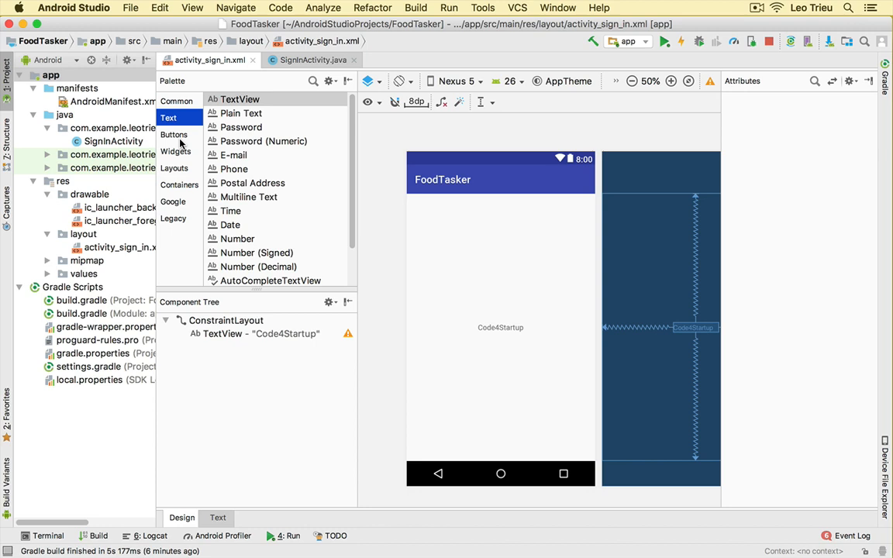
pyautogui.click(176, 150)
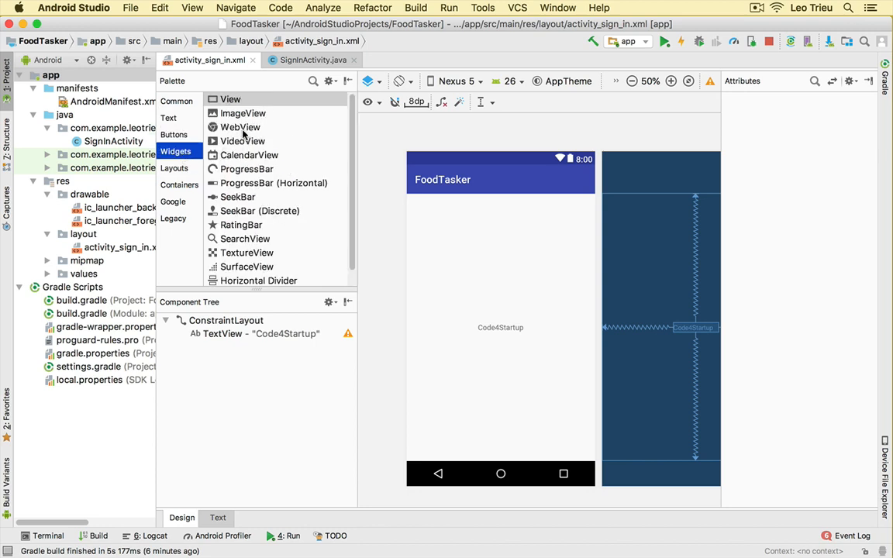
pyautogui.moveTo(172, 353)
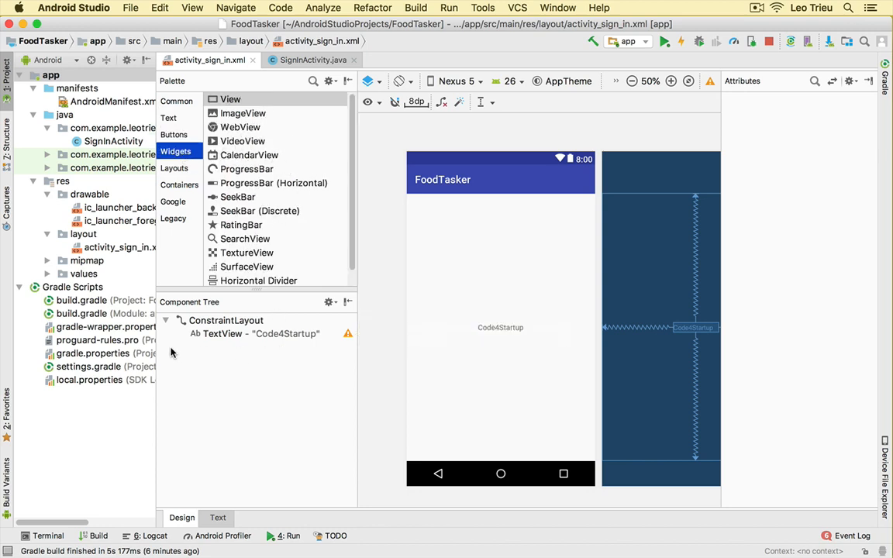
pyautogui.moveTo(335, 324)
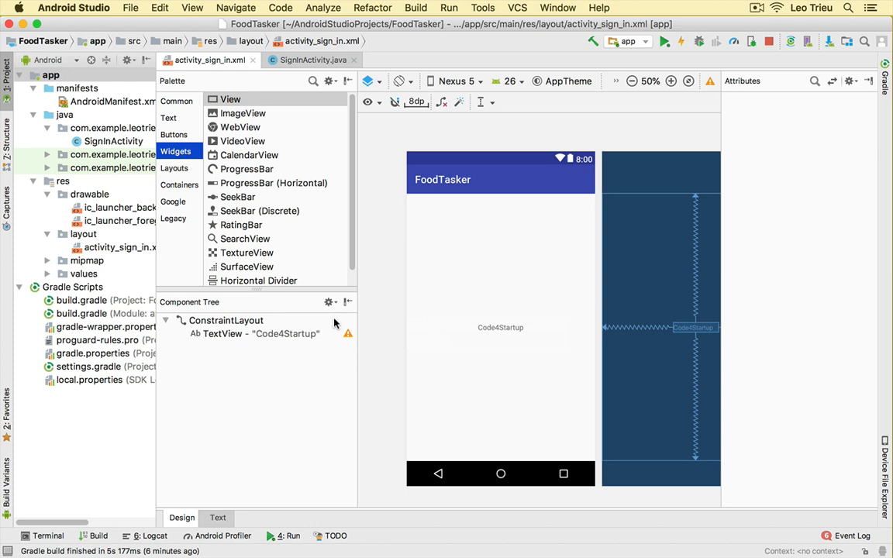
pyautogui.moveTo(227, 351)
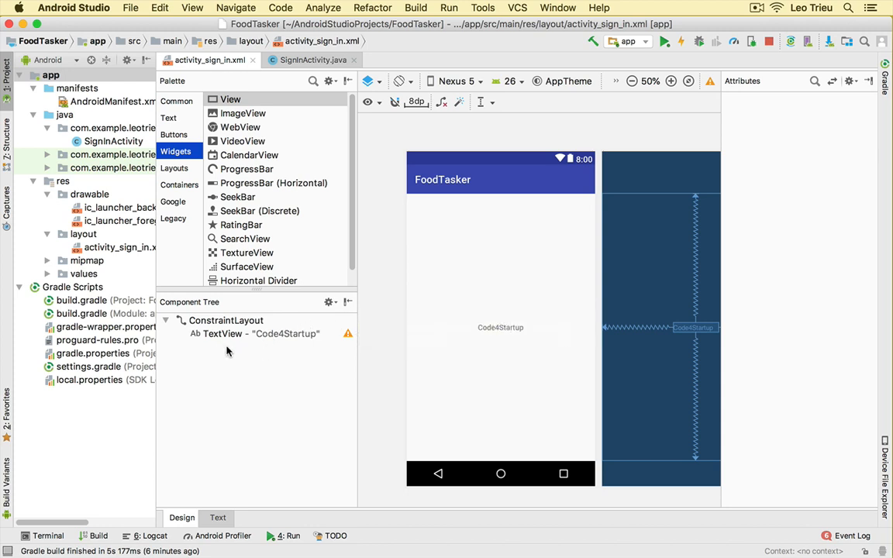
pyautogui.moveTo(348, 333)
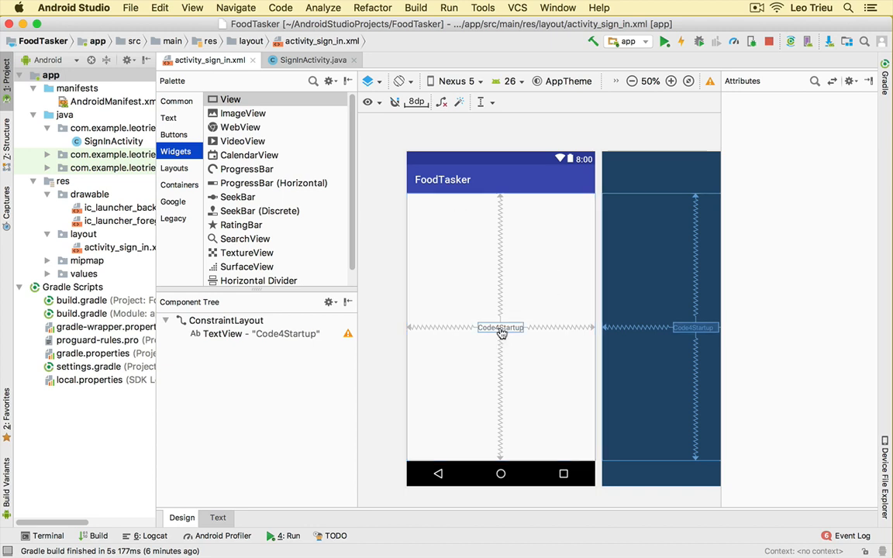
pyautogui.click(223, 333)
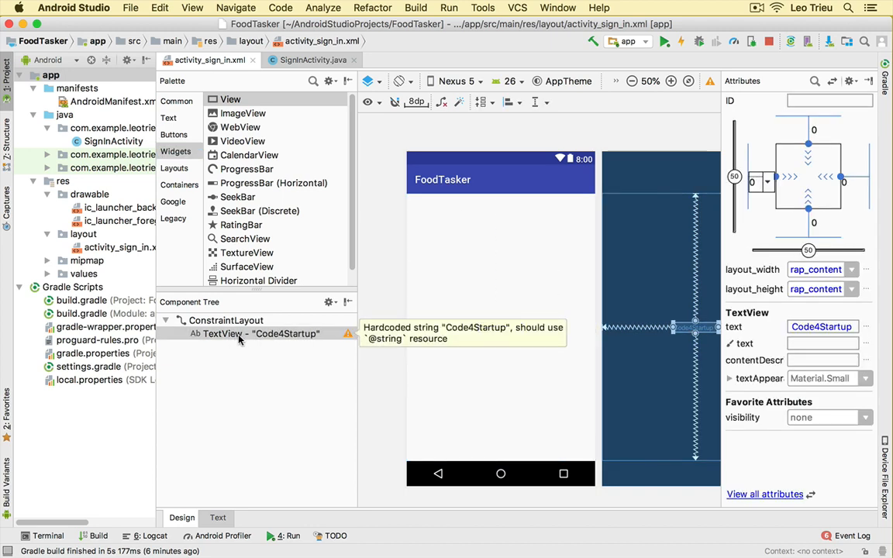
pyautogui.moveTo(197, 314)
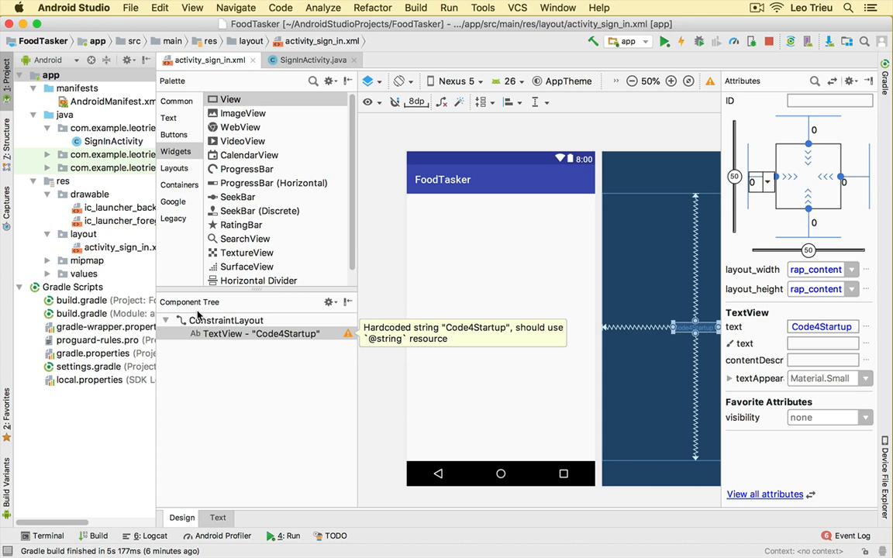
pyautogui.moveTo(225, 333)
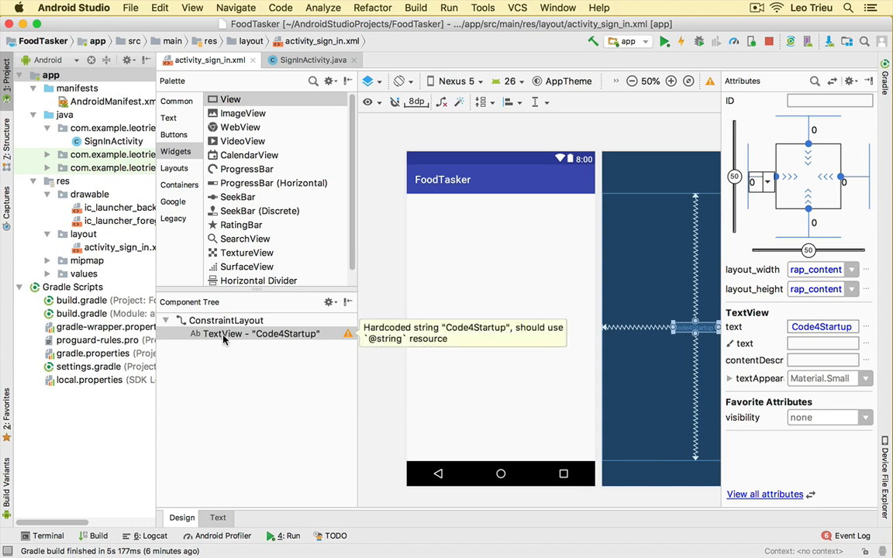
pyautogui.click(500, 327)
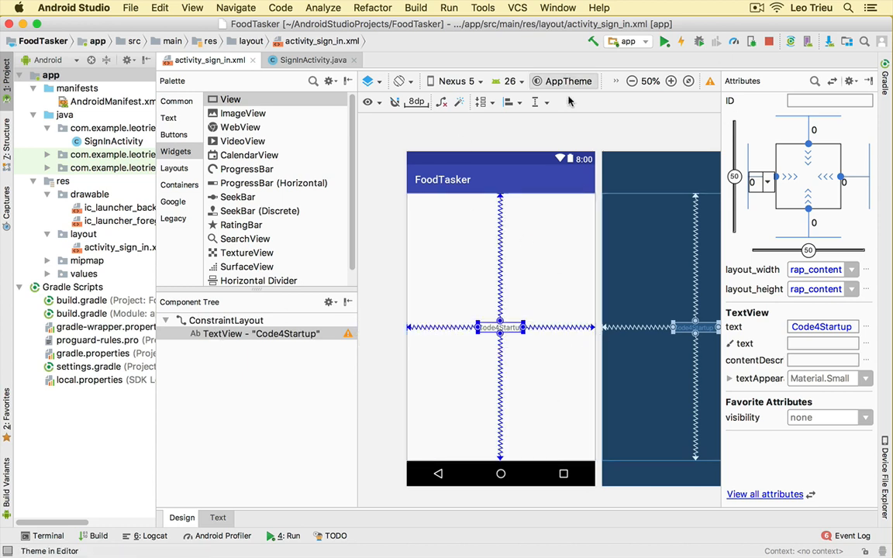
pyautogui.click(480, 279)
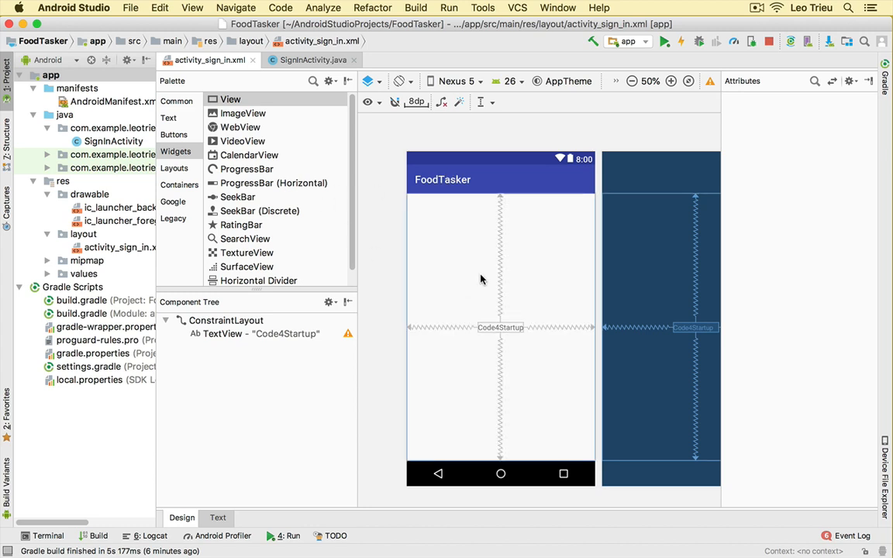
pyautogui.moveTo(555, 187)
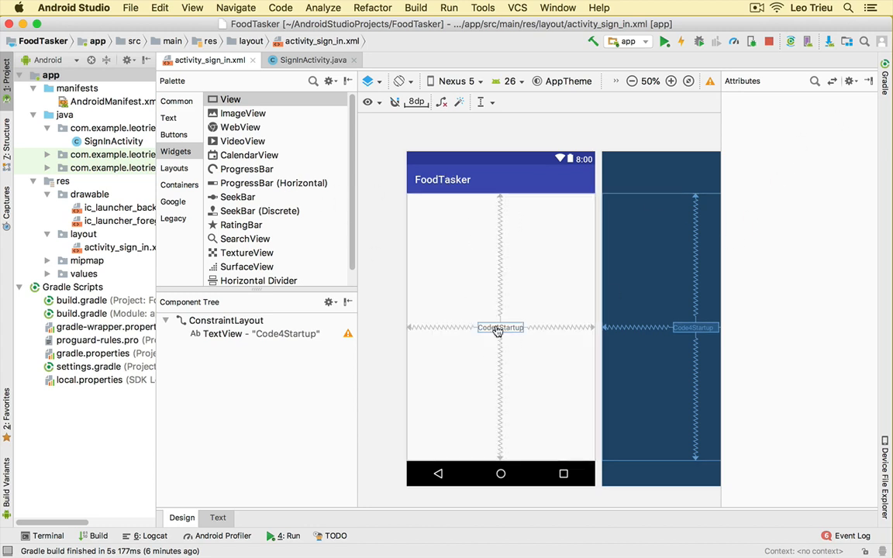
pyautogui.click(500, 328)
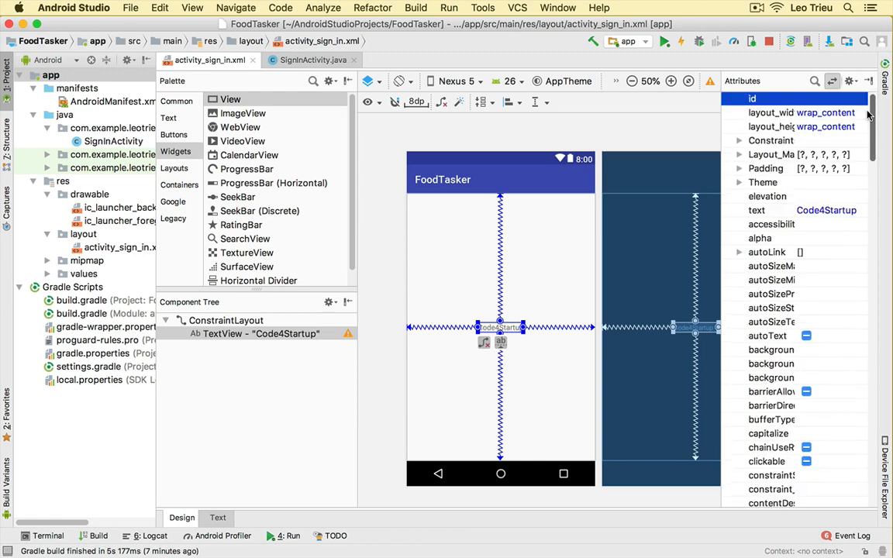
pyautogui.scroll(-3)
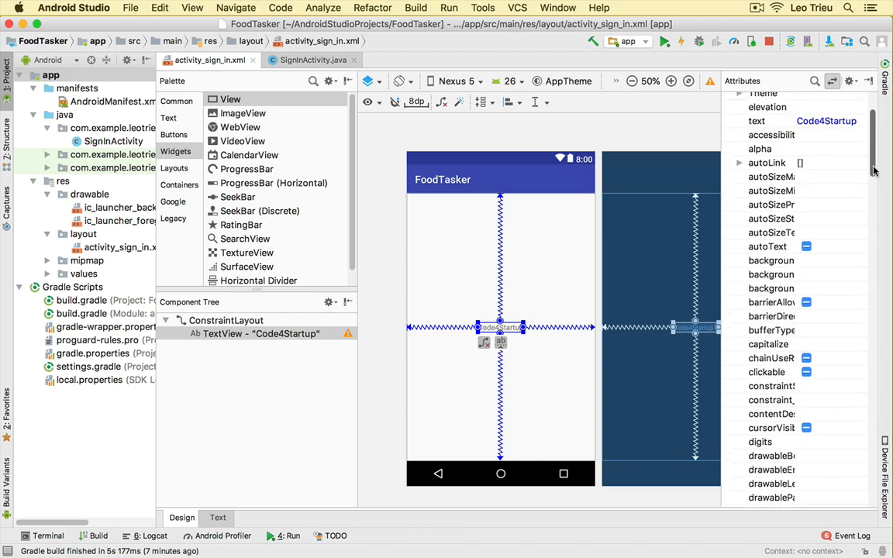
pyautogui.scroll(3)
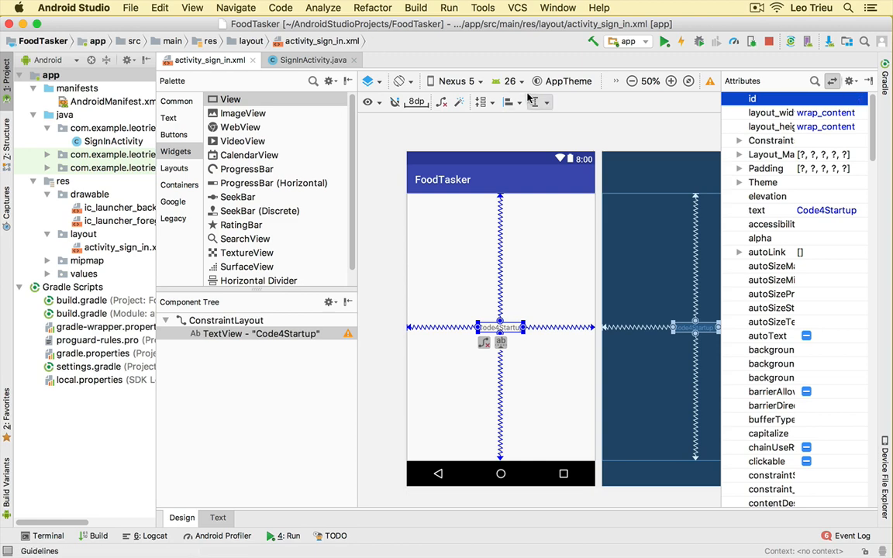
pyautogui.click(455, 81)
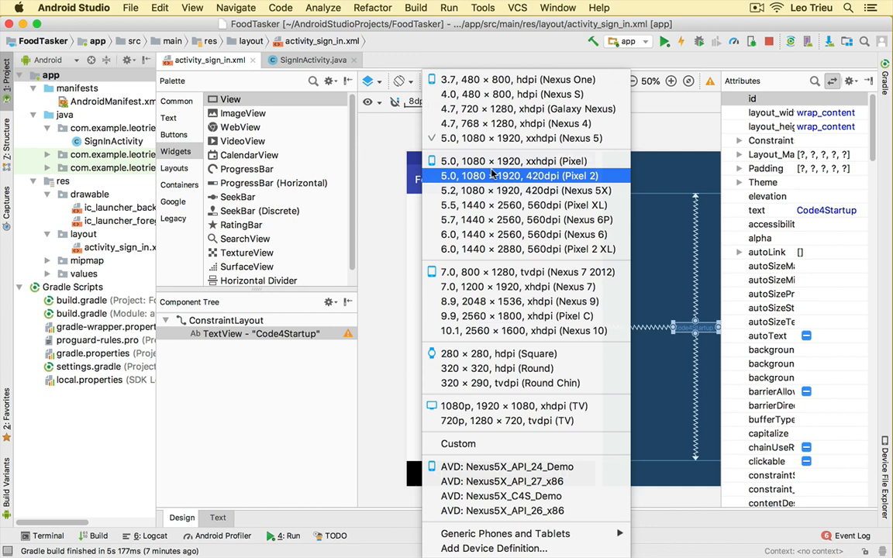
pyautogui.moveTo(525, 189)
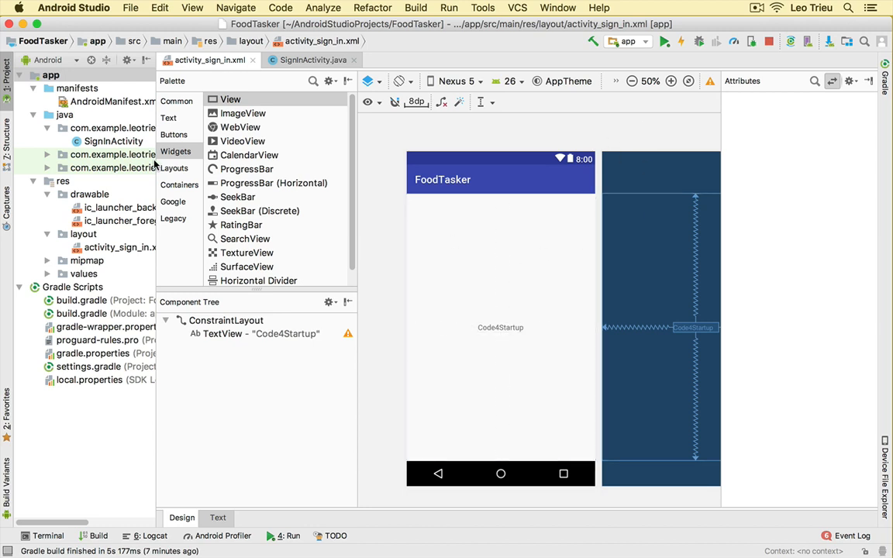
# Drag a Button (button2) to the layout's top-left and check its unconstrained-view error
pyautogui.click(176, 101)
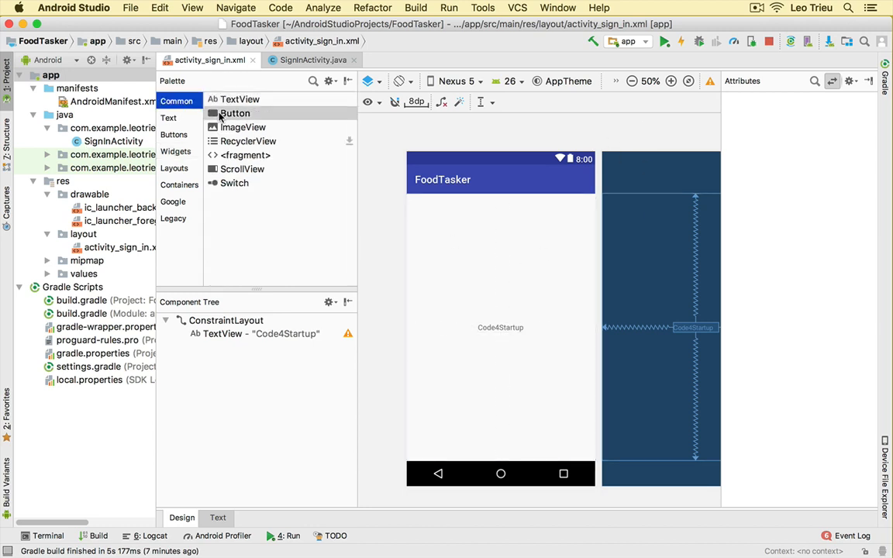
pyautogui.moveTo(234, 113); pyautogui.dragTo(453, 235)
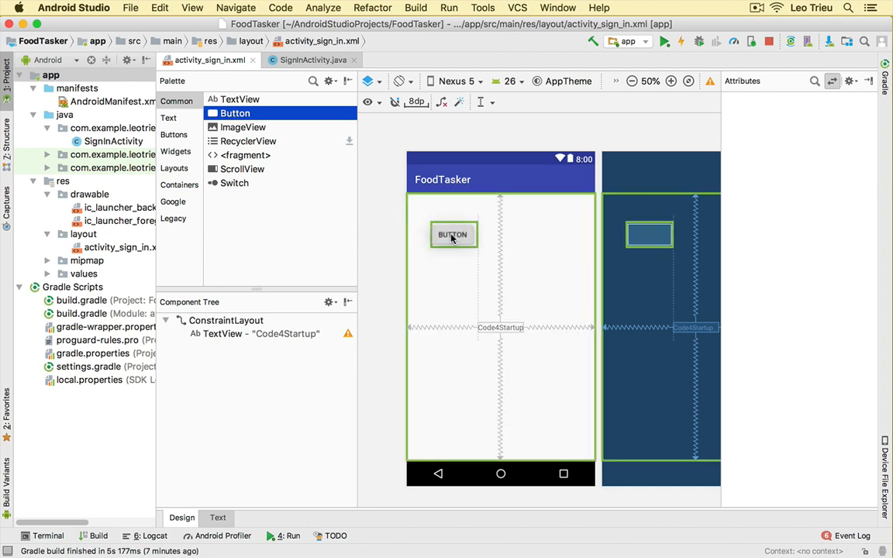
pyautogui.moveTo(454, 234); pyautogui.dragTo(458, 264)
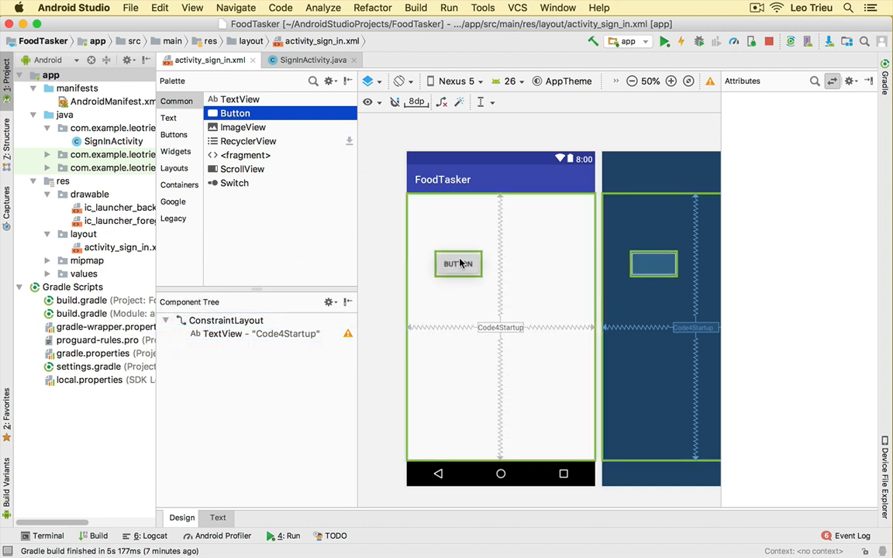
pyautogui.moveTo(457, 264); pyautogui.dragTo(439, 215)
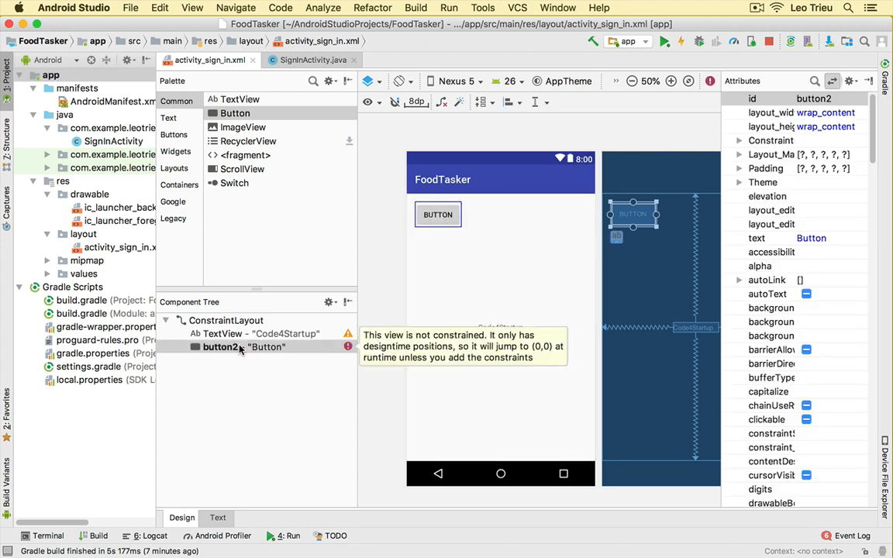
pyautogui.moveTo(348, 347)
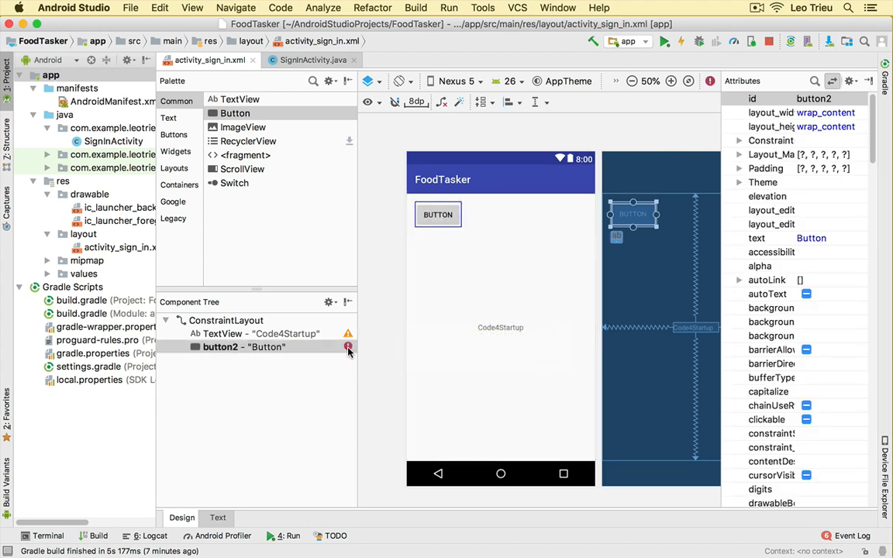
pyautogui.moveTo(347, 347)
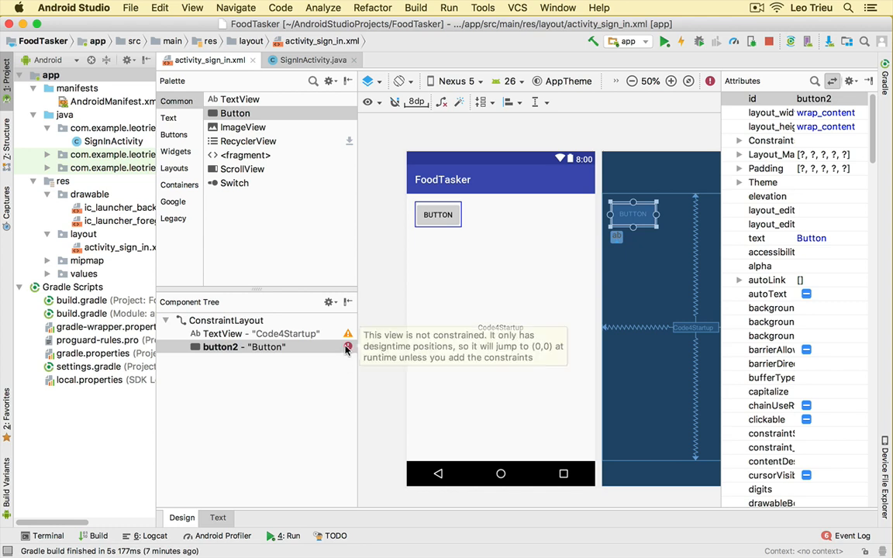
pyautogui.moveTo(348, 347)
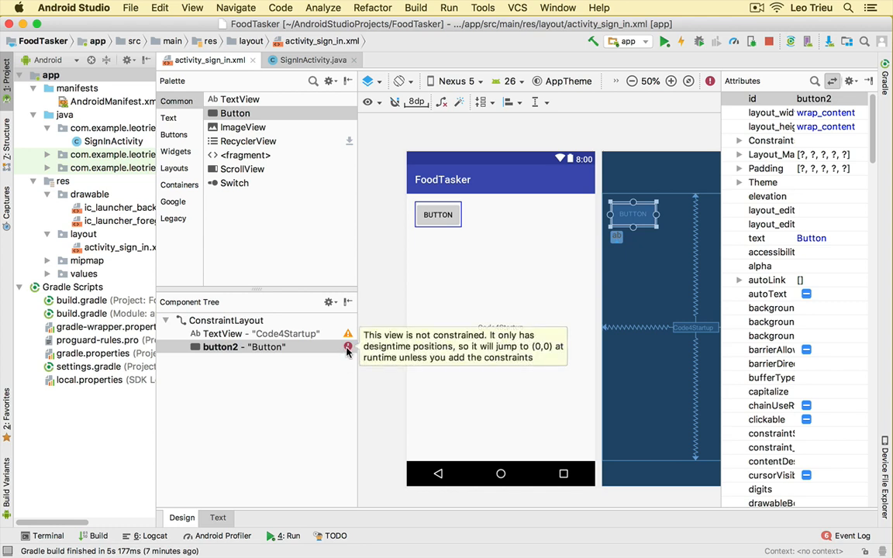
pyautogui.click(439, 214)
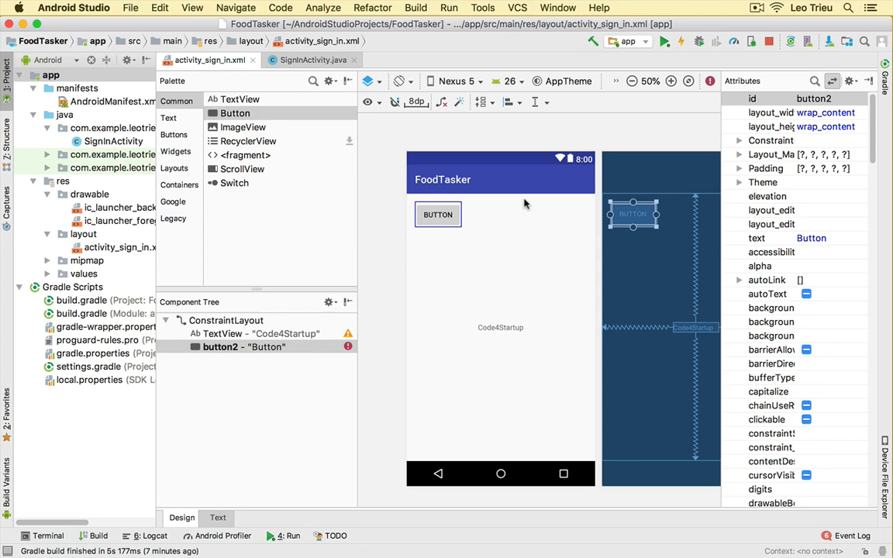
# Run FoodTasker on the emulator to see the button stuck top-left
pyautogui.click(665, 41)
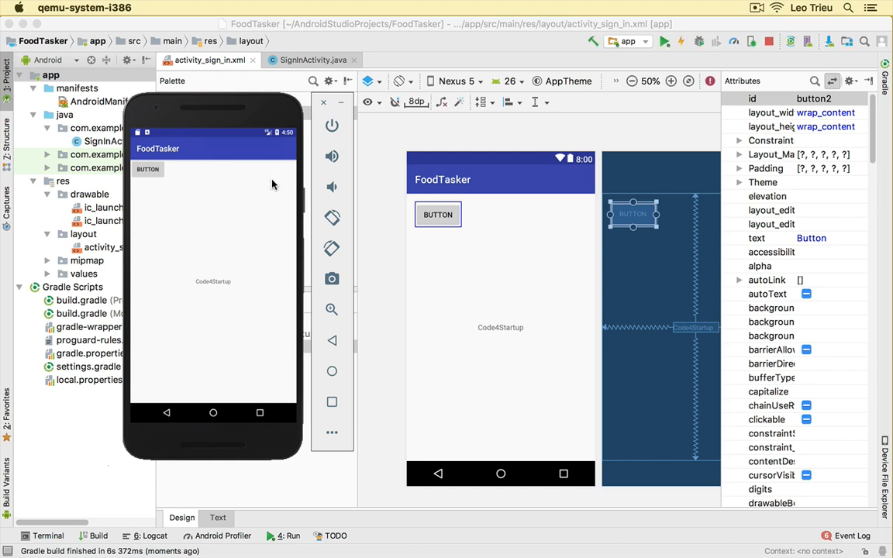
pyautogui.moveTo(201, 210)
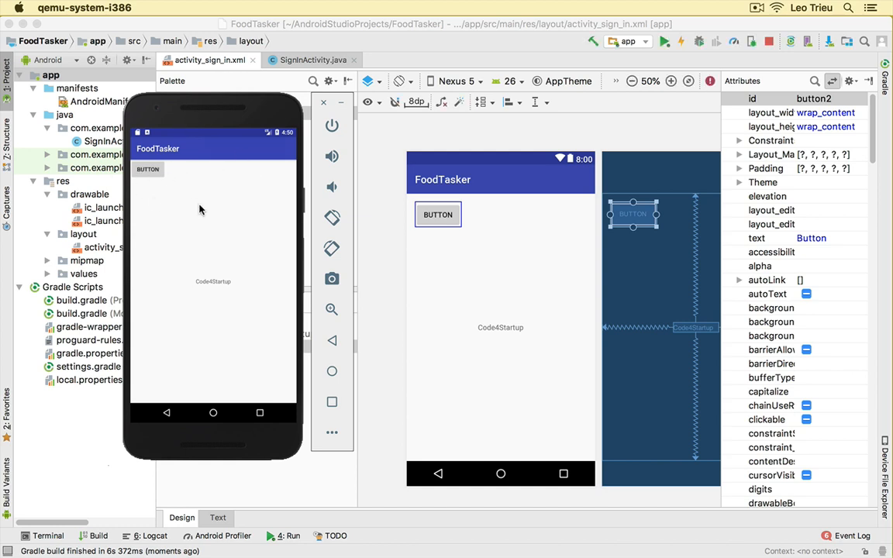
pyautogui.moveTo(163, 173)
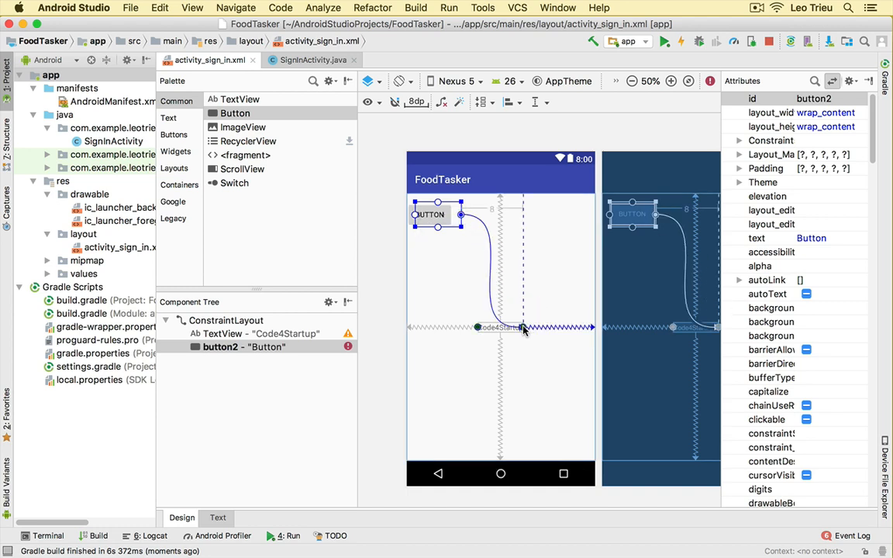
# Constrain button2's right and bottom to the Code4Startup text, then move it back top-left
pyautogui.moveTo(430, 215); pyautogui.dragTo(496, 215)
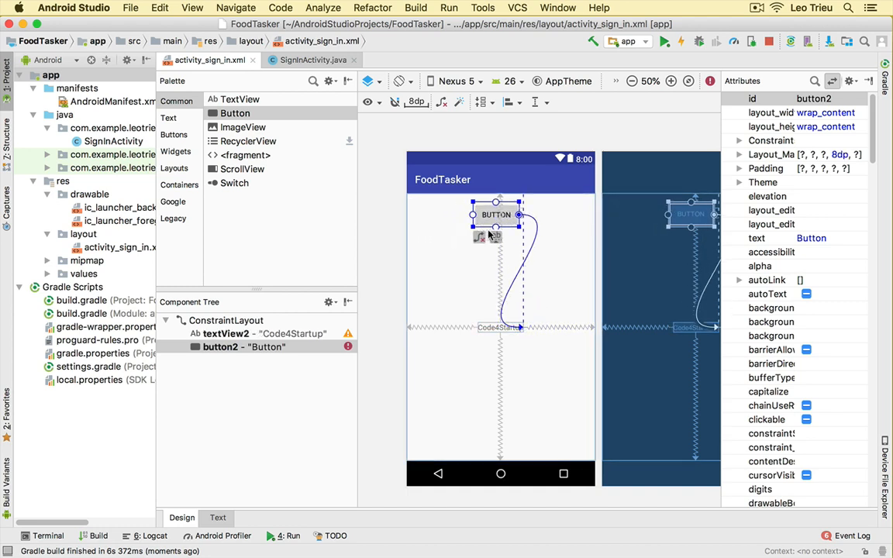
pyautogui.moveTo(497, 214); pyautogui.dragTo(456, 214)
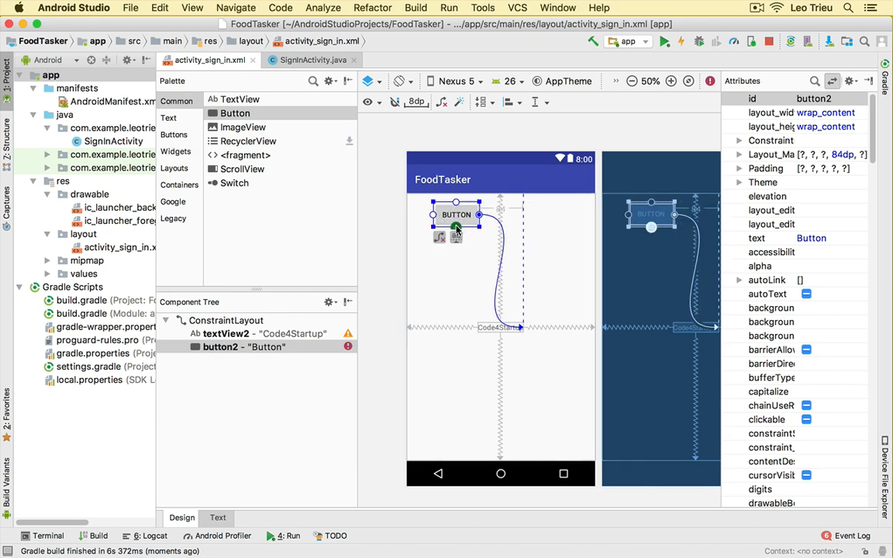
pyautogui.moveTo(456, 214); pyautogui.dragTo(456, 306)
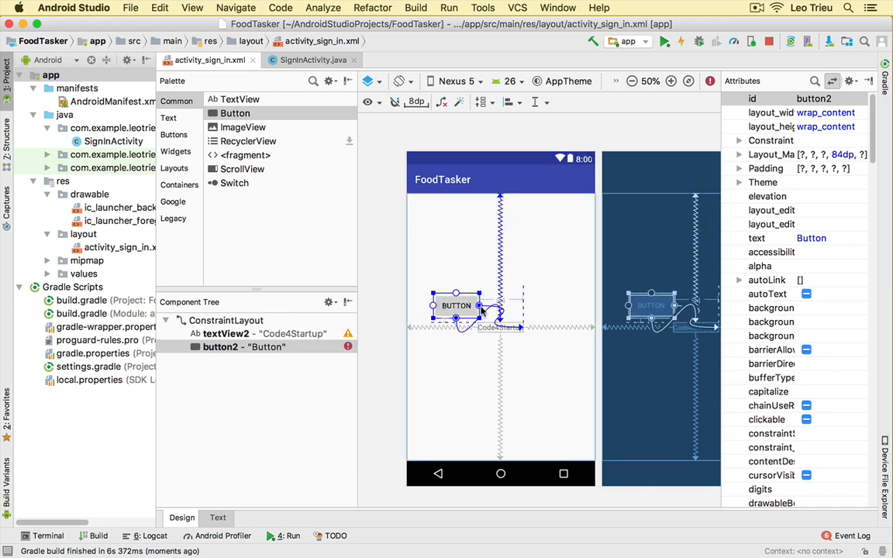
pyautogui.moveTo(456, 304); pyautogui.dragTo(452, 219)
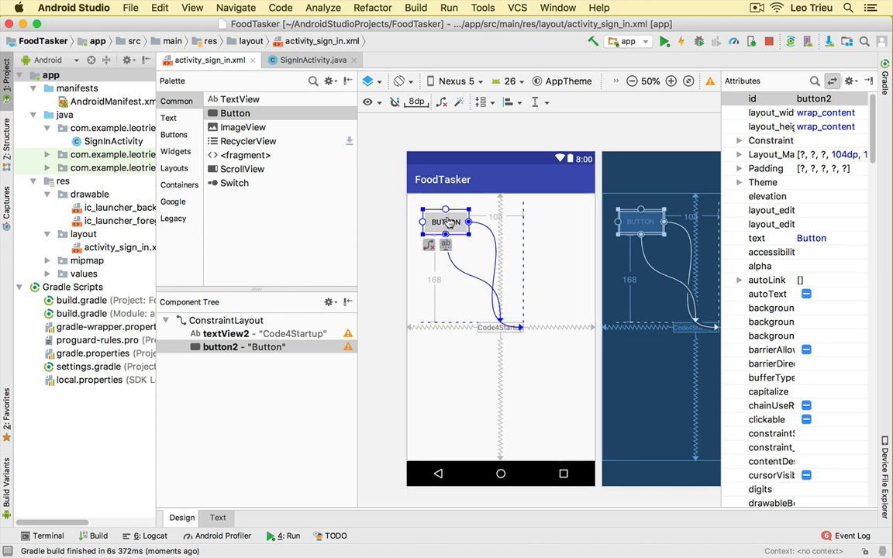
pyautogui.moveTo(446, 222); pyautogui.dragTo(446, 224)
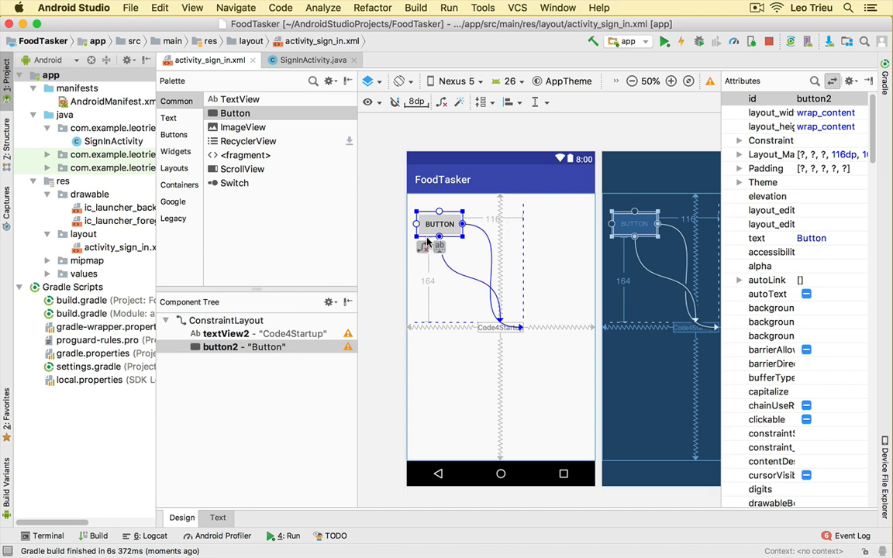
pyautogui.click(439, 237)
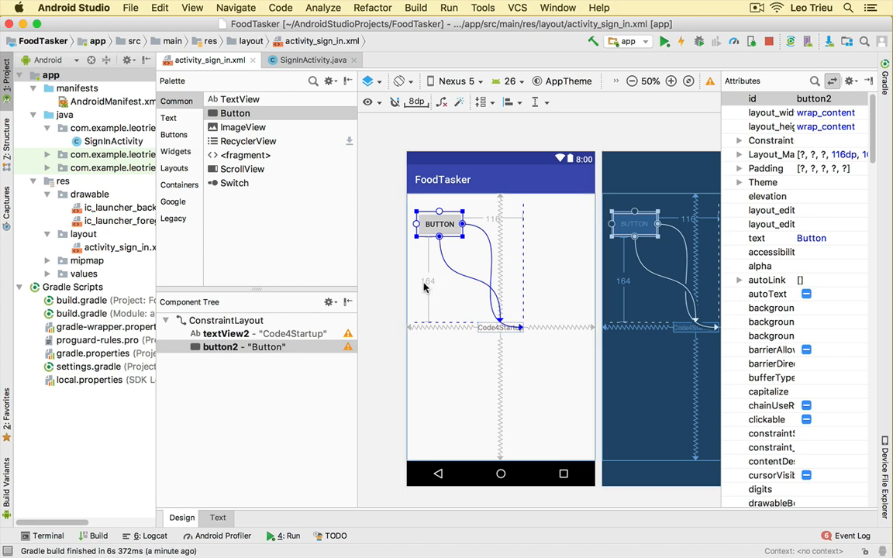
pyautogui.moveTo(590, 132)
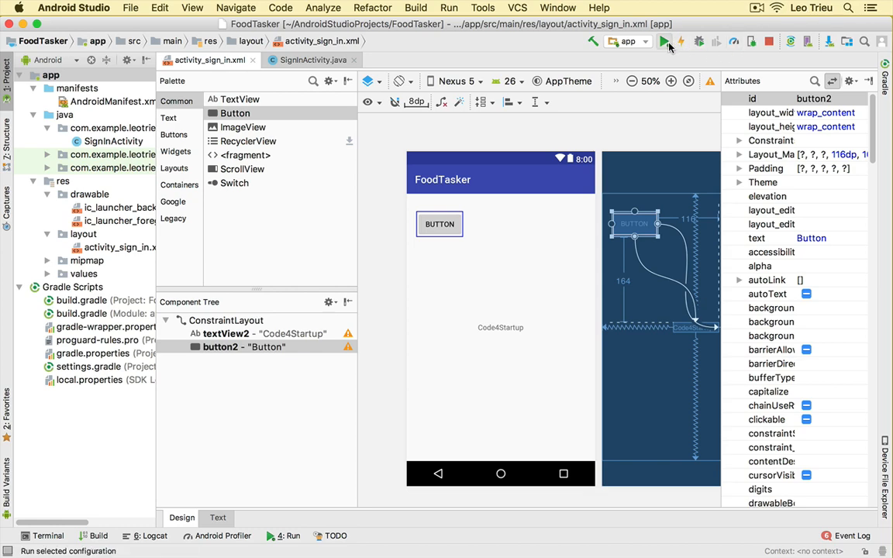
# Redeploy FoodTasker to the emulator and rotate it to landscape
pyautogui.click(664, 41)
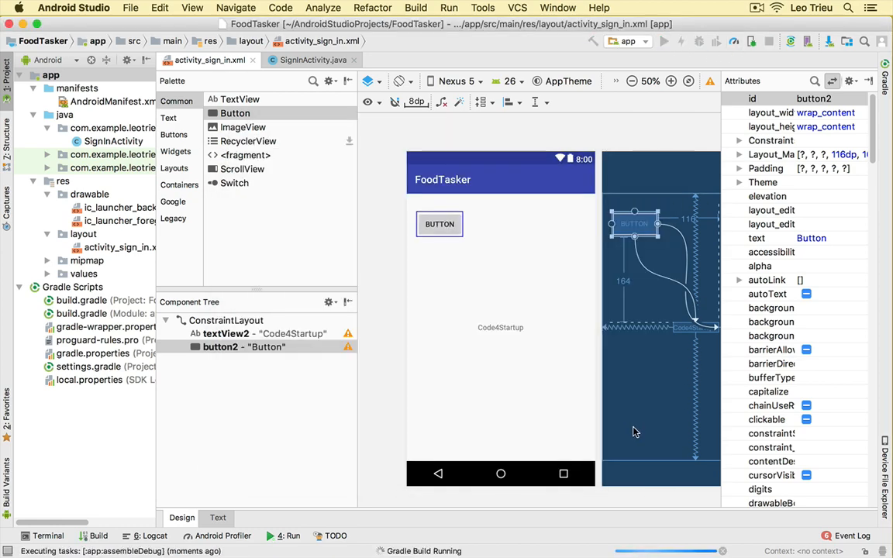
pyautogui.click(628, 526)
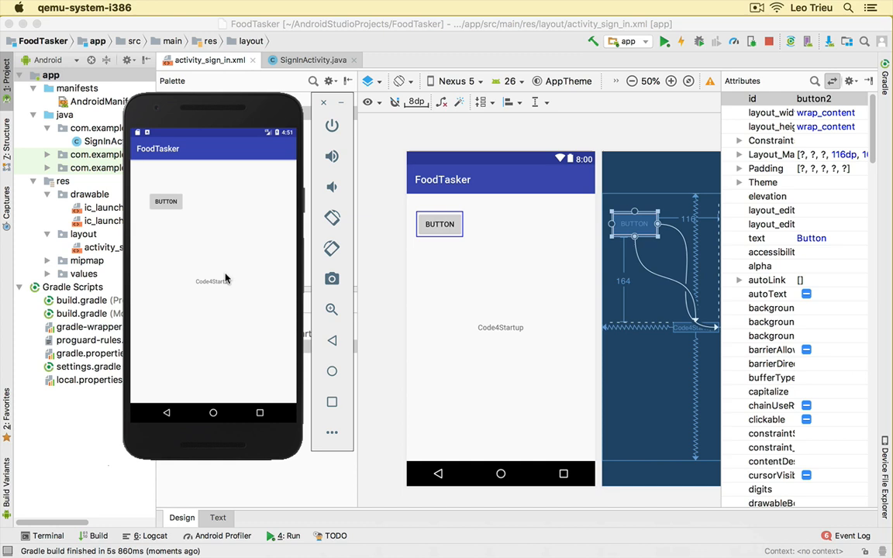
pyautogui.moveTo(334, 225)
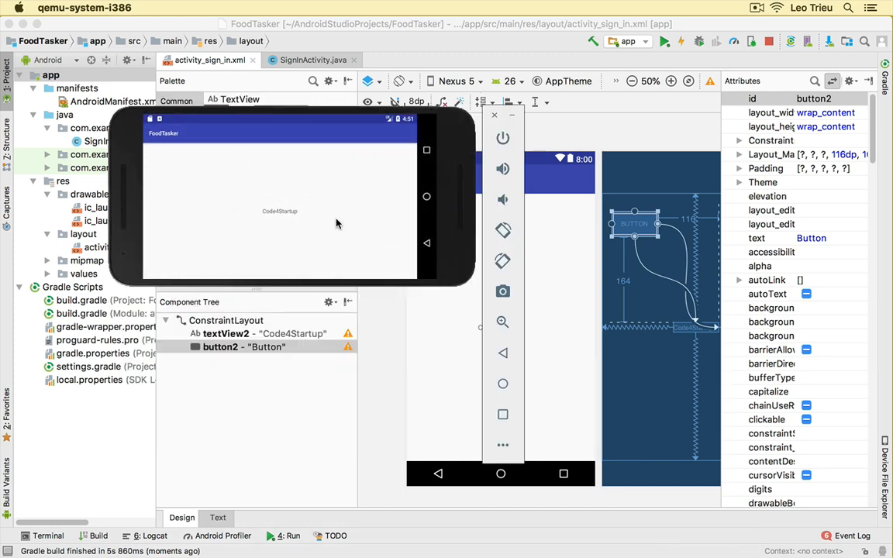
pyautogui.moveTo(411, 127)
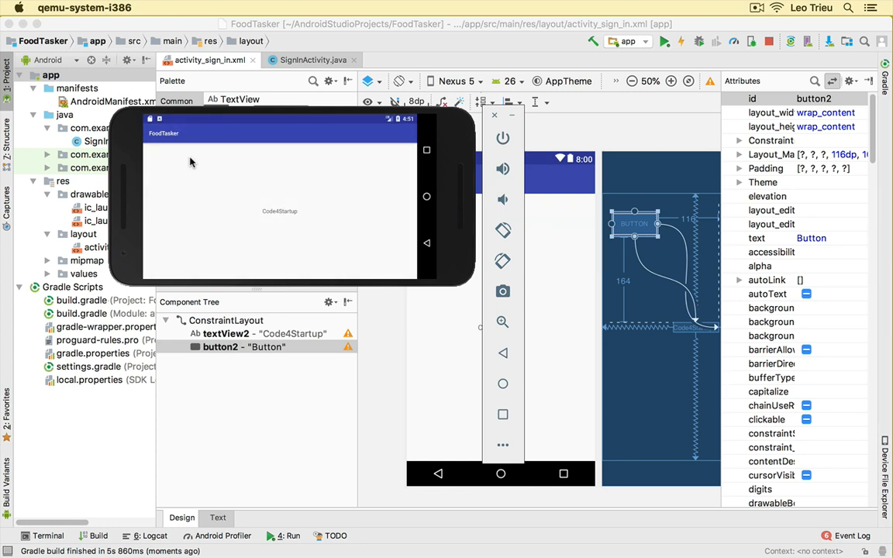
pyautogui.moveTo(161, 117)
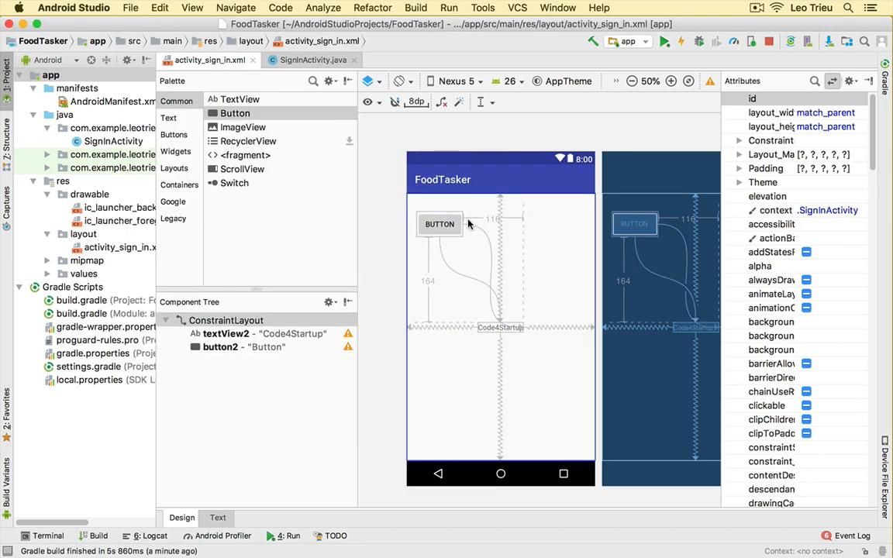
# Move button2 to the top-left corner and set its margins to 10 dp
pyautogui.click(440, 224)
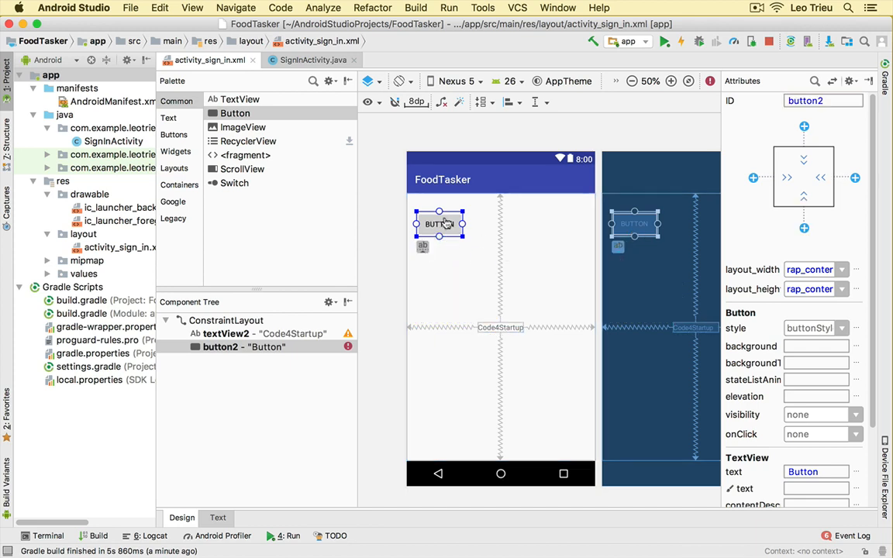
pyautogui.moveTo(440, 224); pyautogui.dragTo(440, 210)
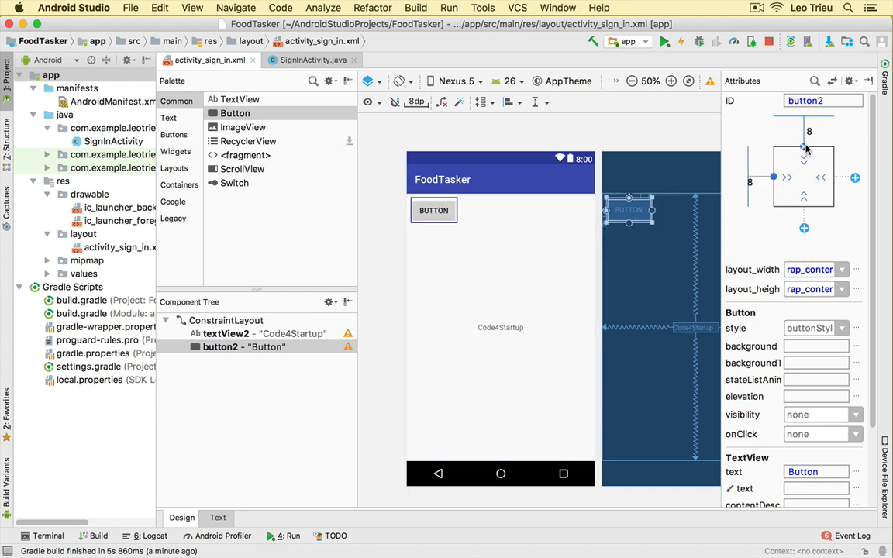
pyautogui.click(824, 131)
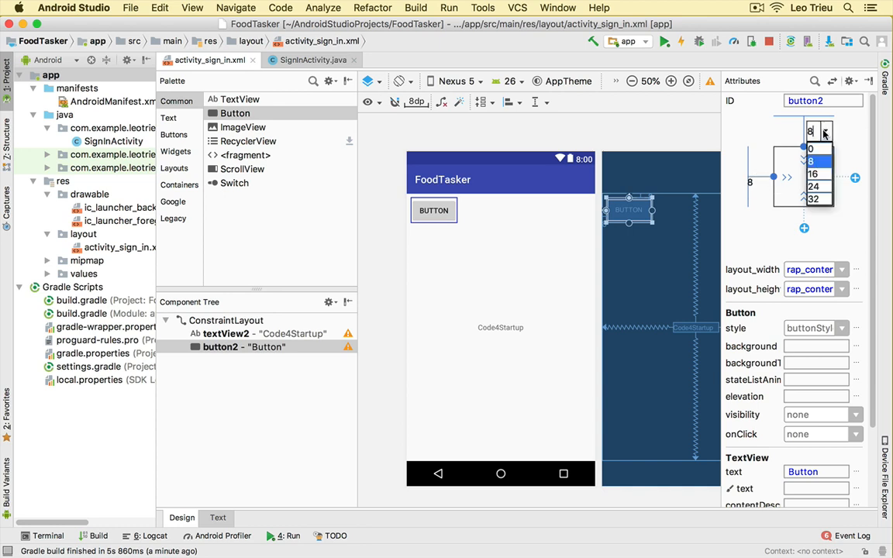
pyautogui.click(812, 161)
pyautogui.write('10')
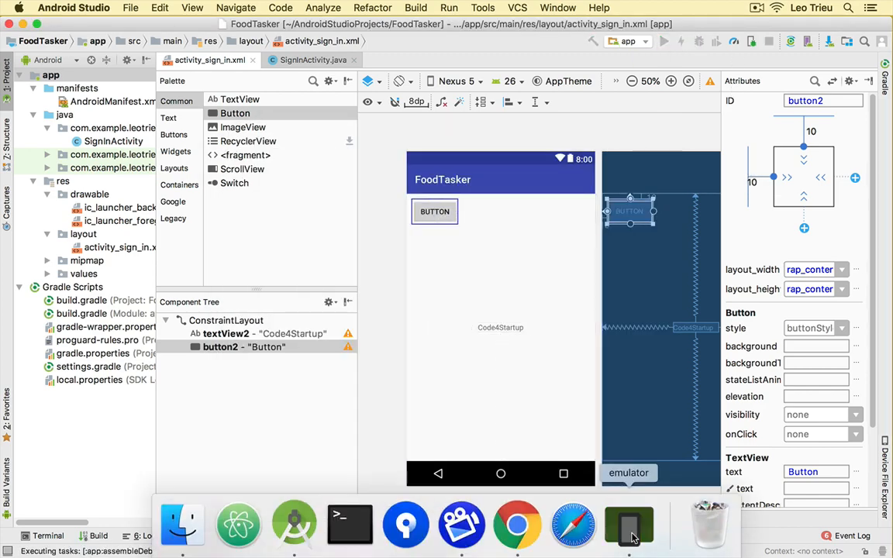
pyautogui.click(629, 526)
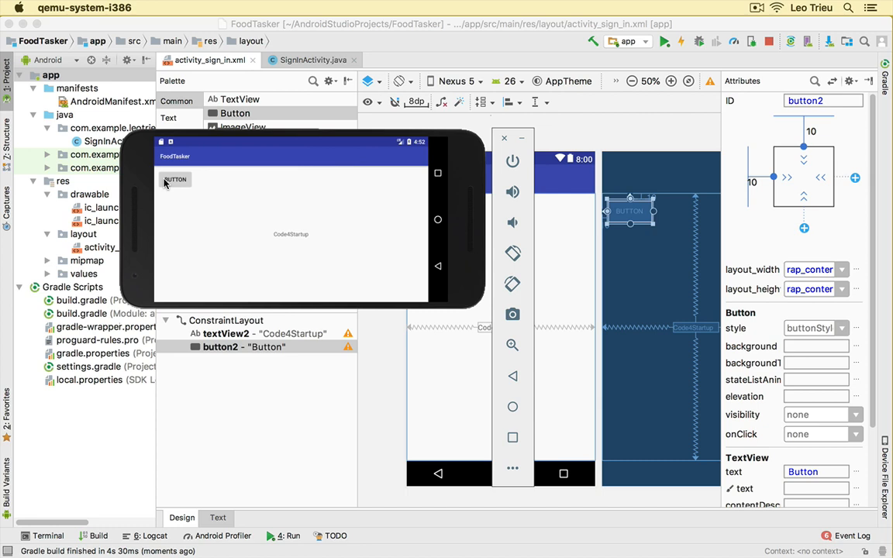
pyautogui.moveTo(513, 285)
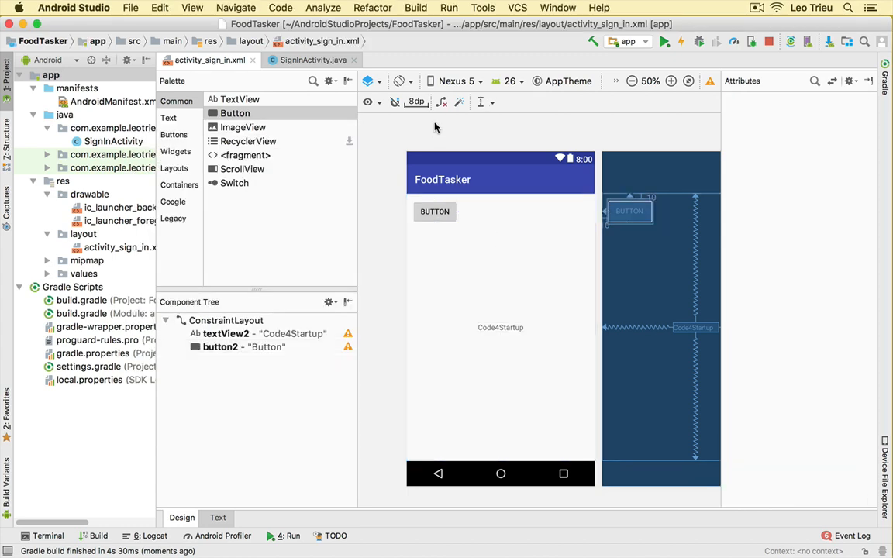
# Drop a Plain Text Name field (editText2) beside button2 and add its top constraint
pyautogui.click(435, 211)
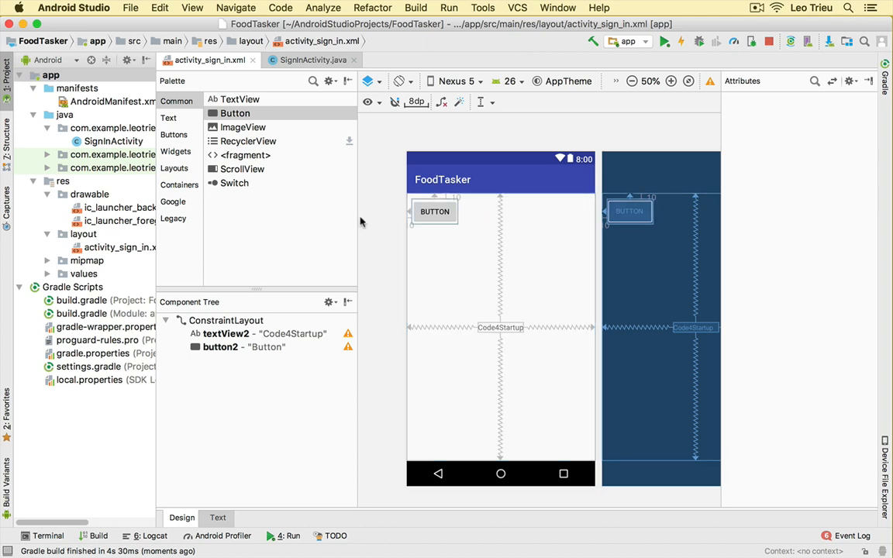
pyautogui.click(169, 117)
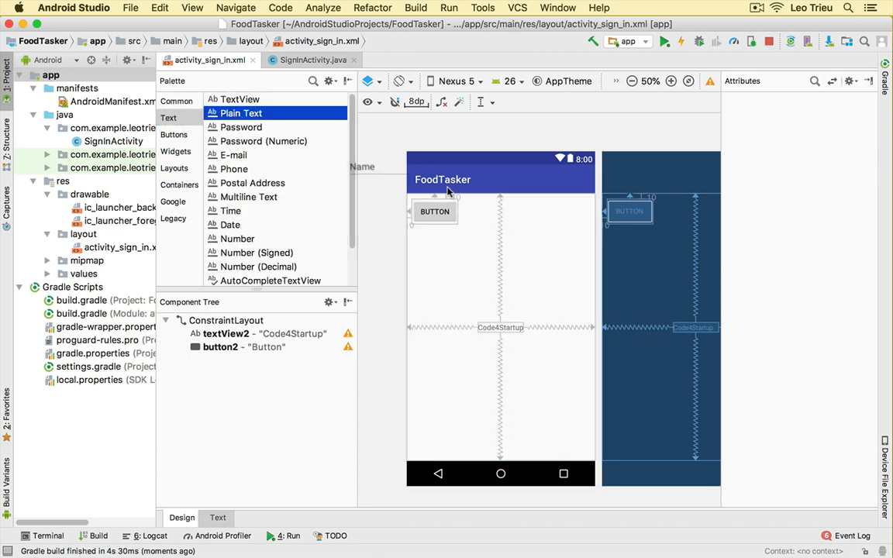
pyautogui.moveTo(241, 114); pyautogui.dragTo(523, 214)
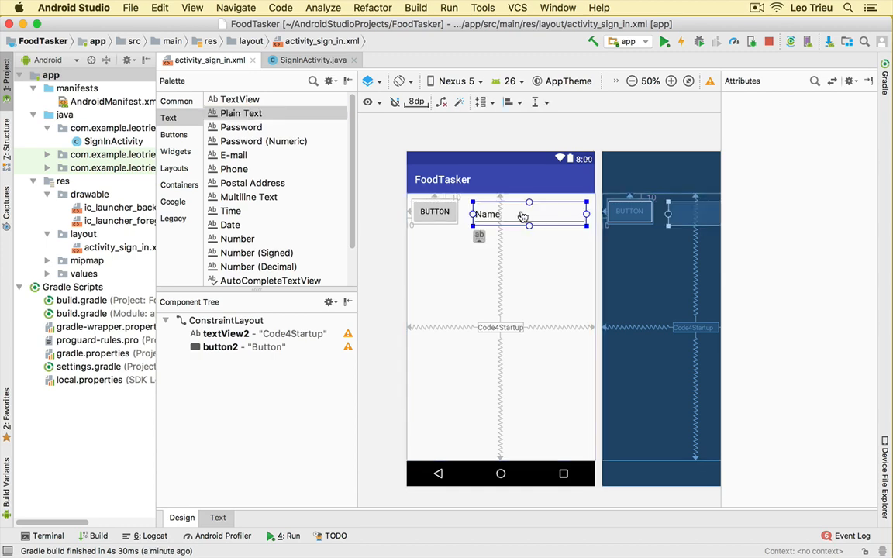
pyautogui.click(530, 214)
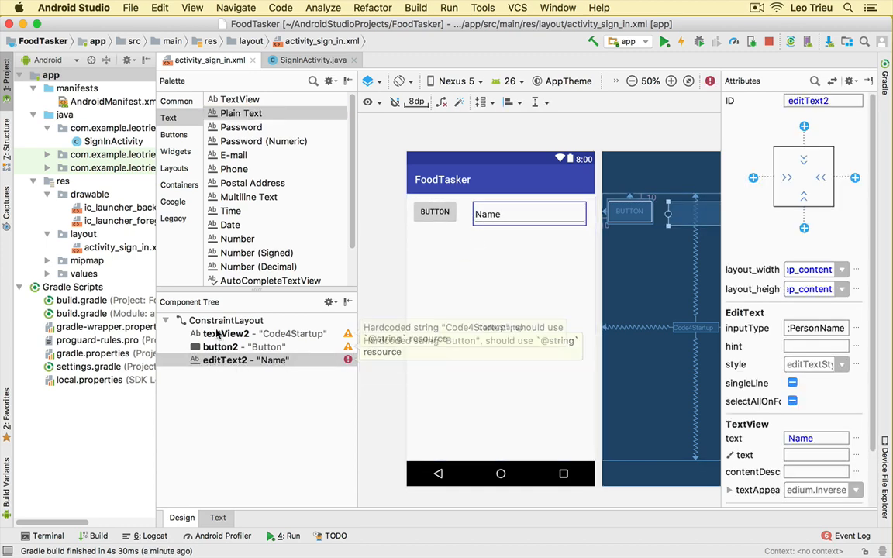
pyautogui.moveTo(466, 239)
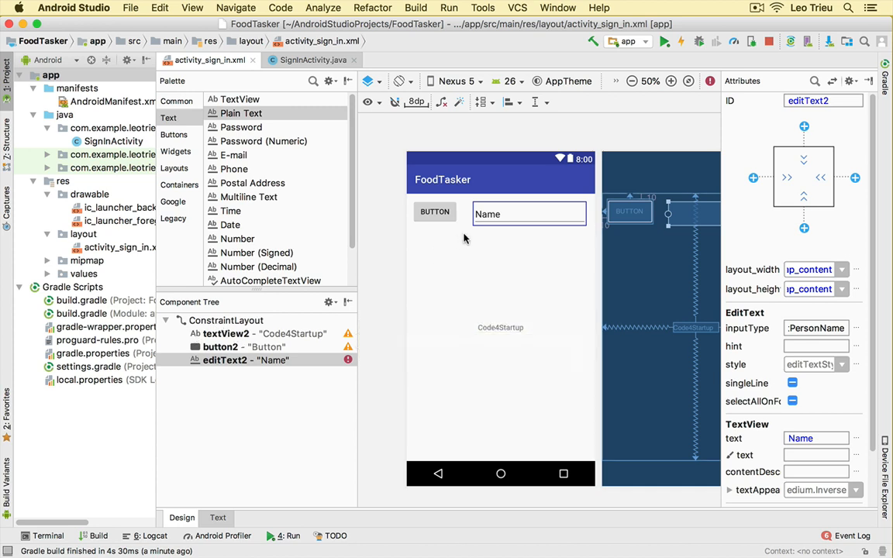
pyautogui.click(530, 214)
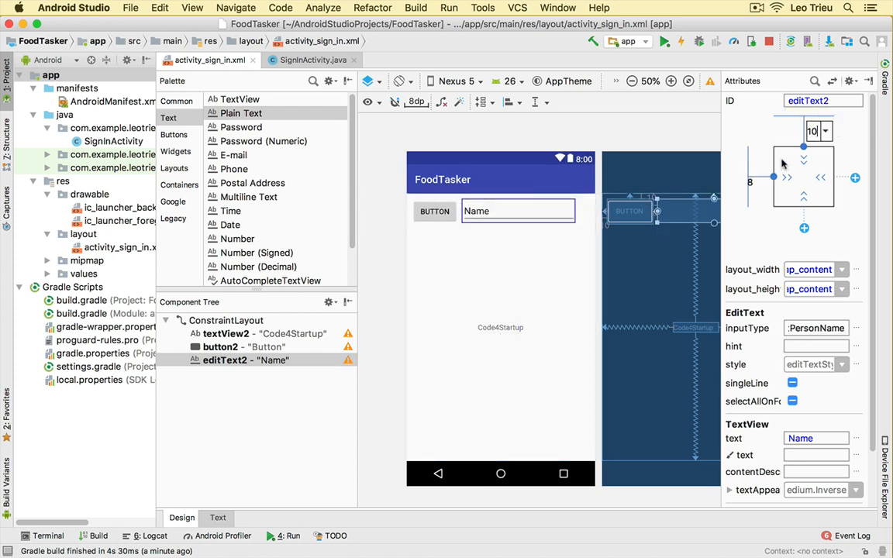
pyautogui.moveTo(752, 181)
pyautogui.write('10')
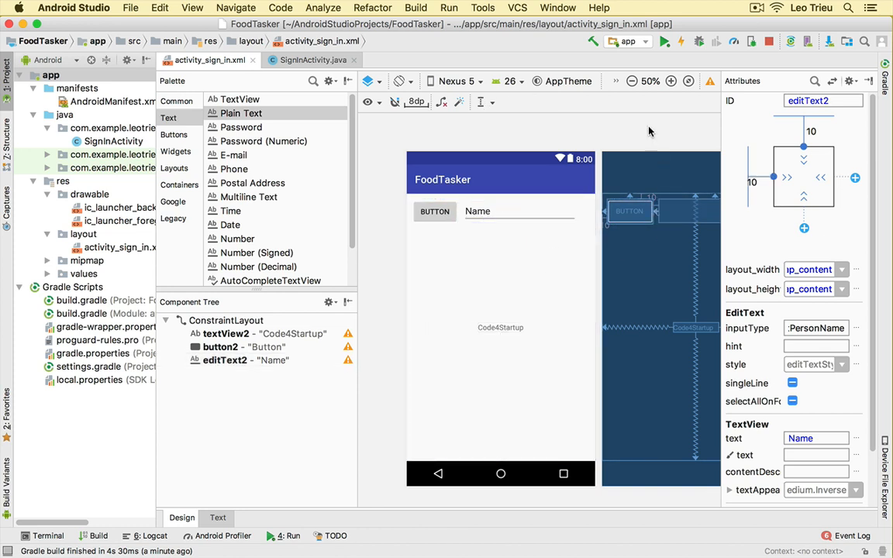
# Run FoodTasker on the connected emulator chosen as deployment target
pyautogui.click(665, 41)
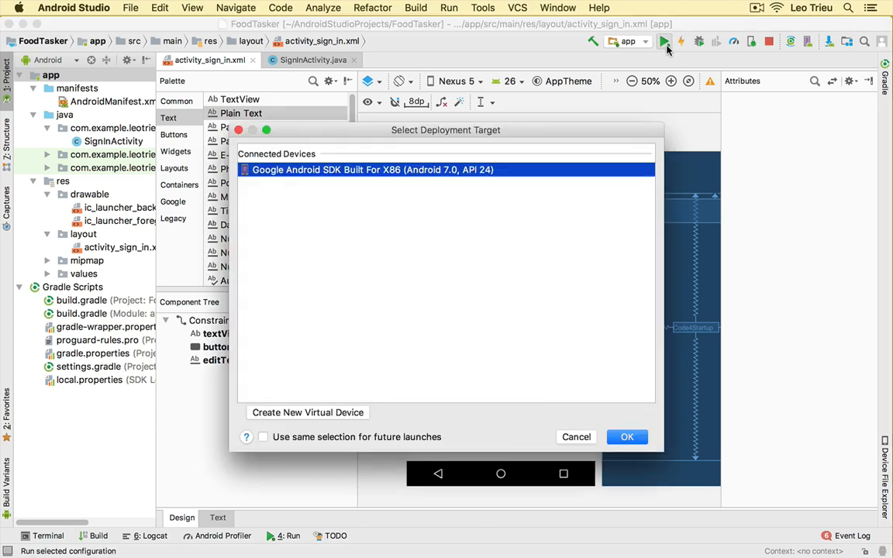
pyautogui.click(627, 436)
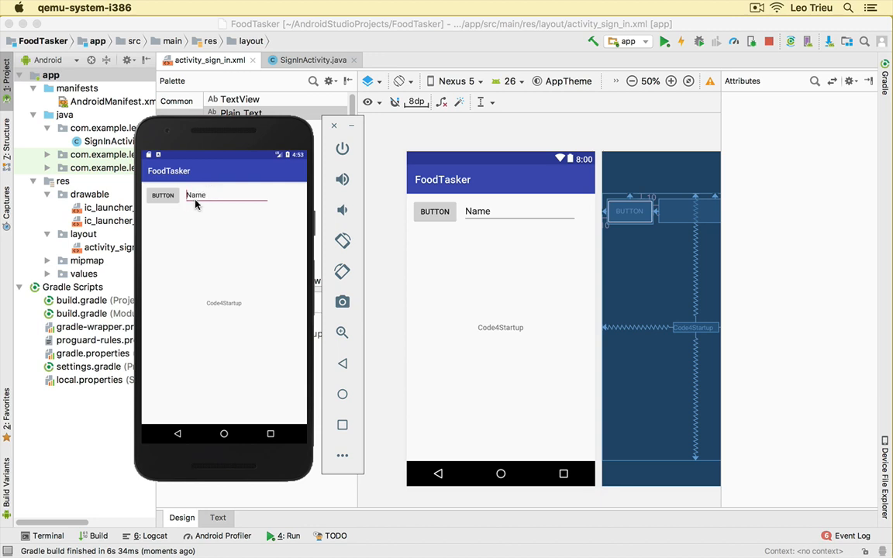
pyautogui.moveTo(252, 206)
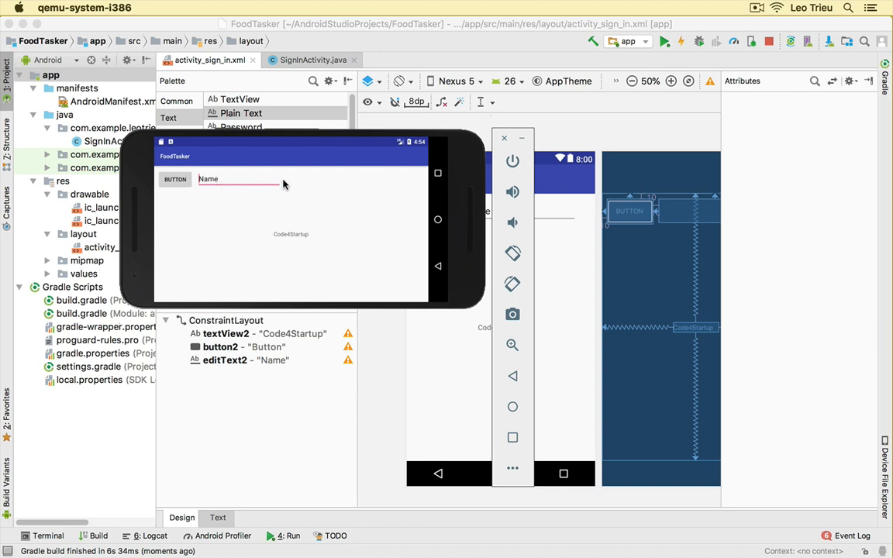
pyautogui.moveTo(424, 179)
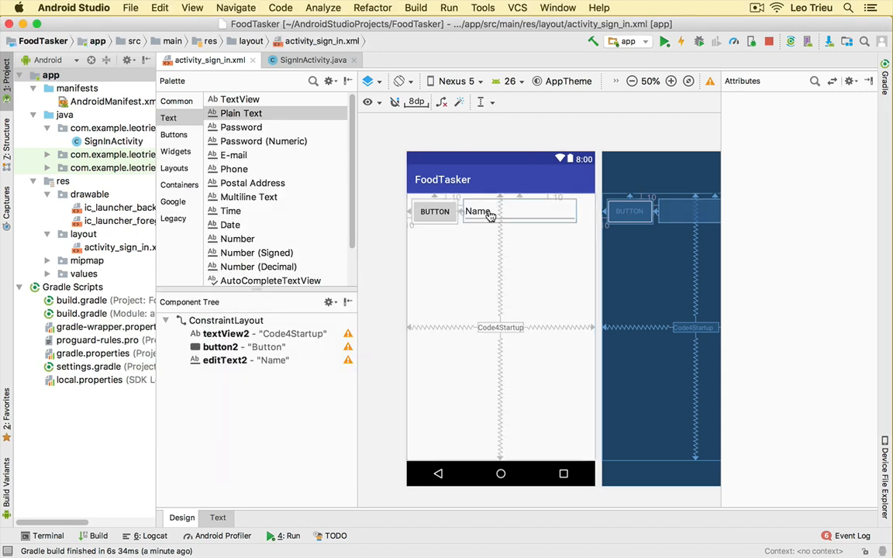
# Attach editText2's right side to the parent so it spans to the edge with match_constraint width
pyautogui.click(519, 211)
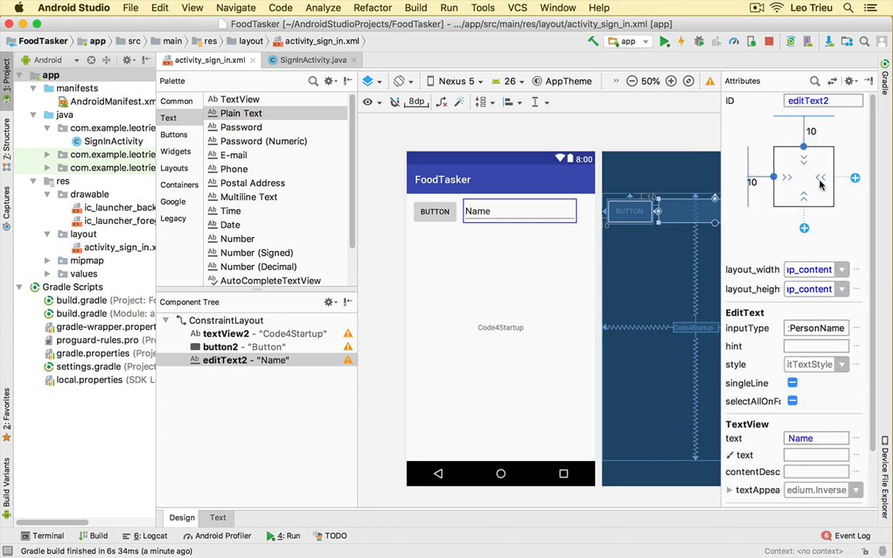
pyautogui.click(822, 178)
pyautogui.write('10')
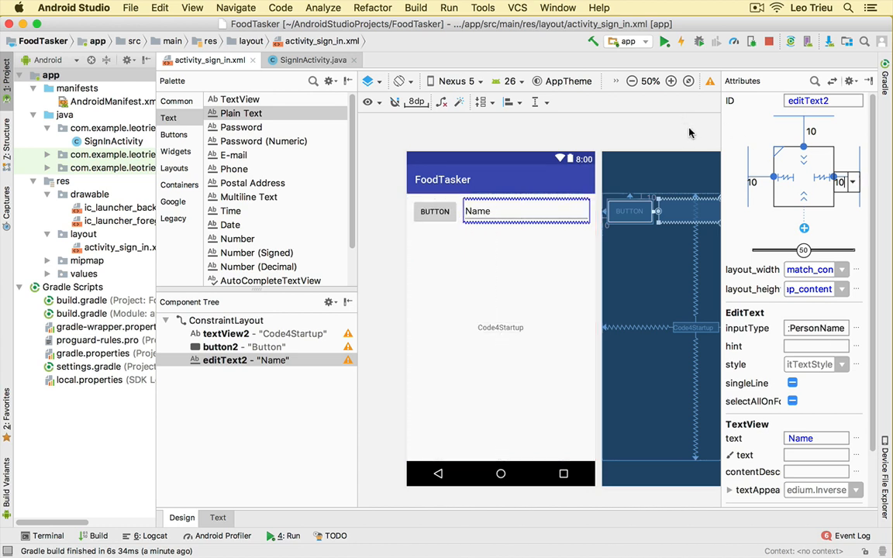
pyautogui.click(500, 388)
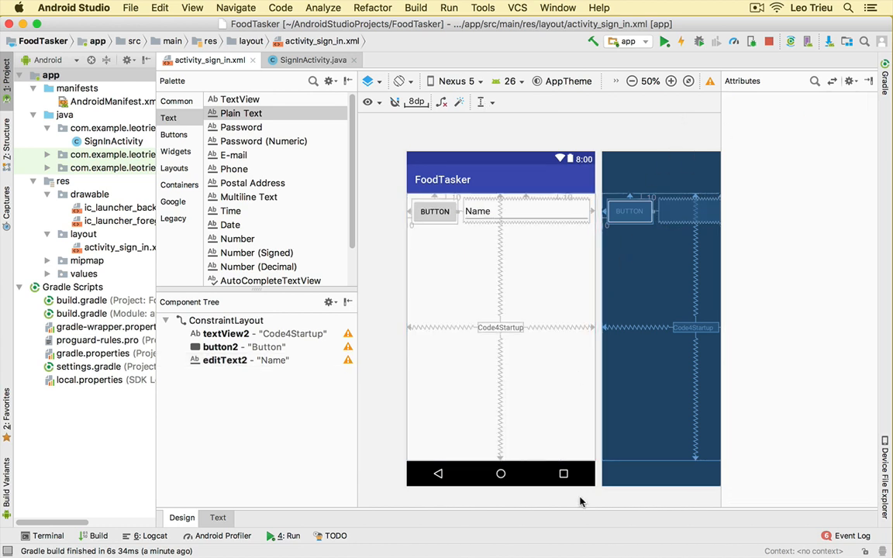
pyautogui.click(526, 210)
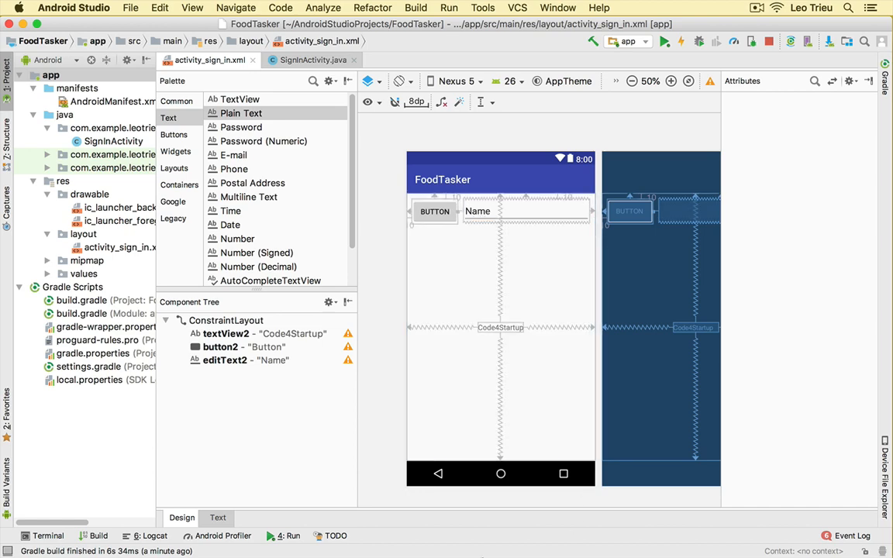
# Relaunch FoodTasker on the Nexus 5X API 24 Demo emulator and view the stretched Name field
pyautogui.click(664, 41)
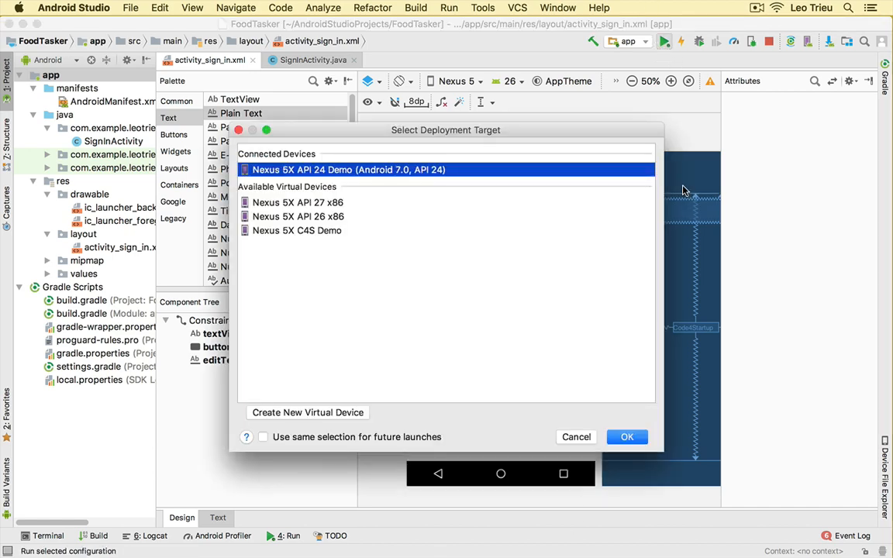
pyautogui.click(628, 436)
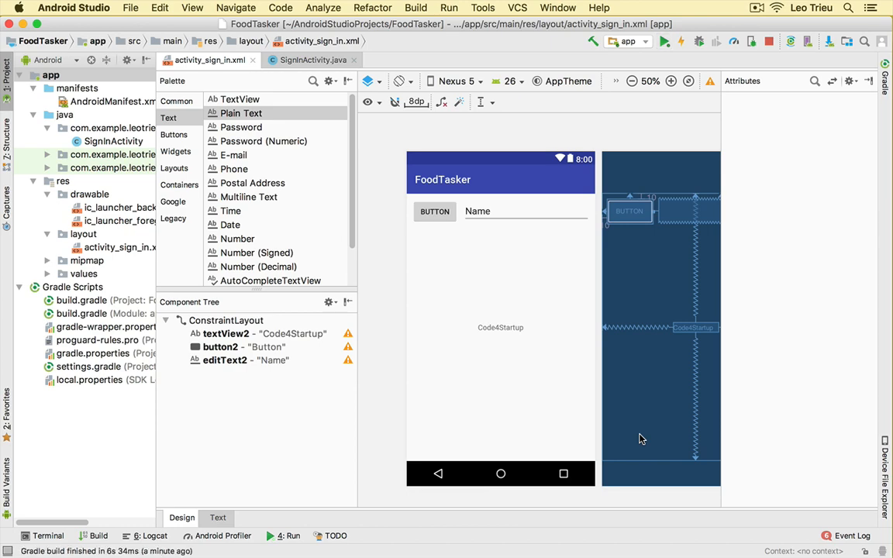
pyautogui.click(664, 41)
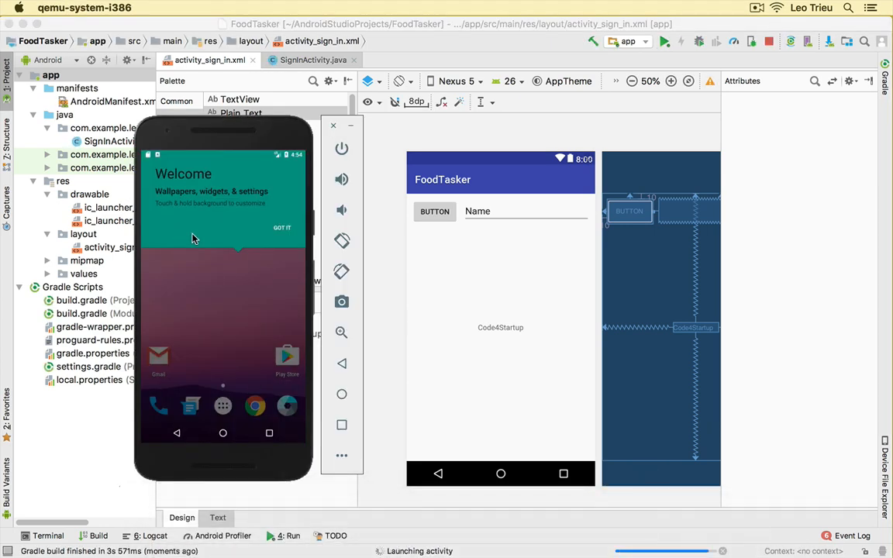
pyautogui.click(281, 228)
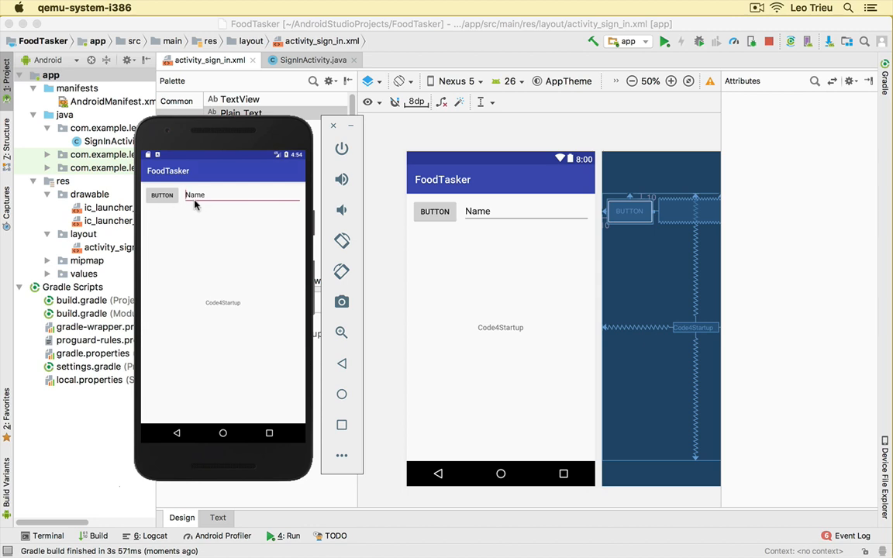
pyautogui.moveTo(300, 200)
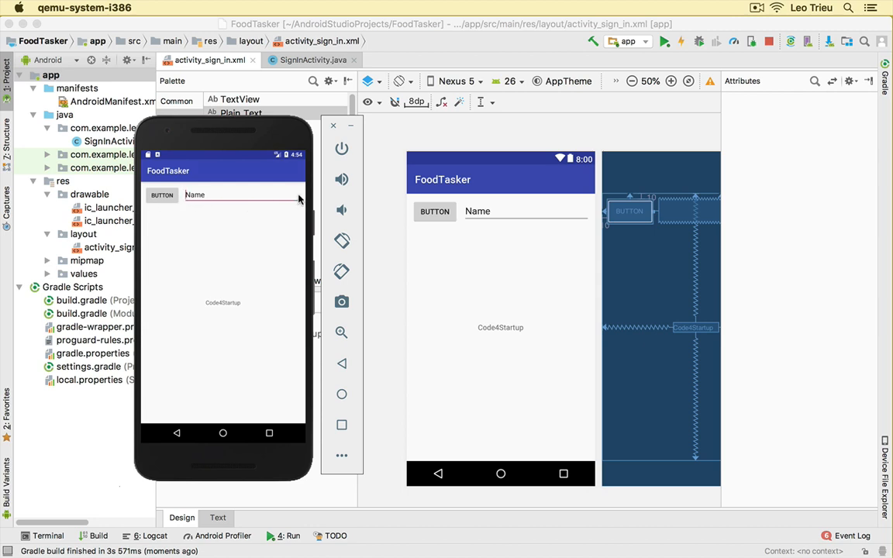